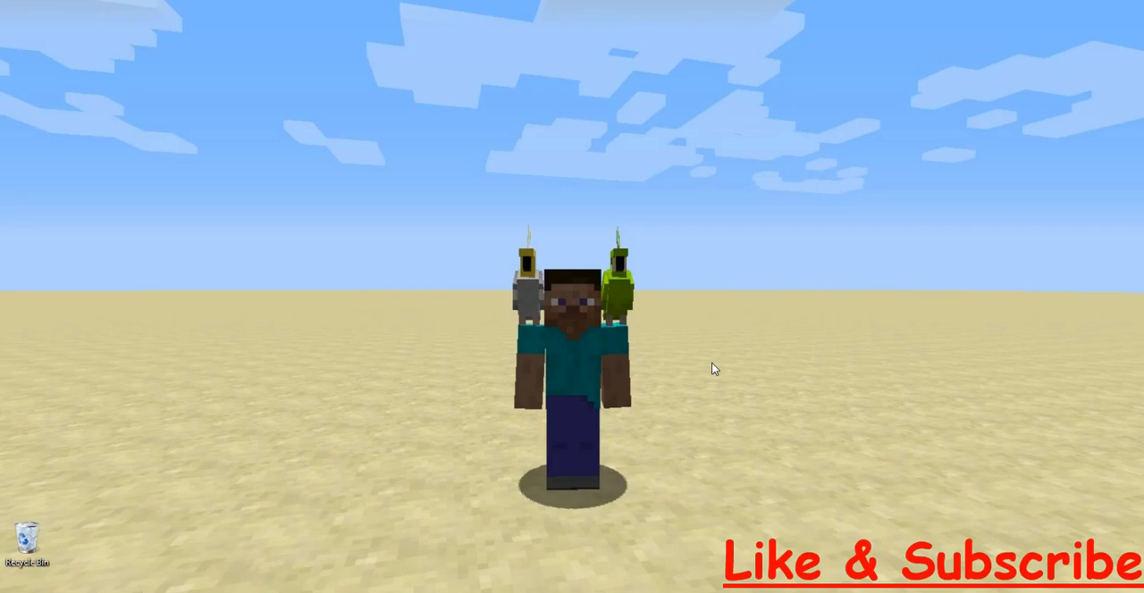
mouse_move(391, 539)
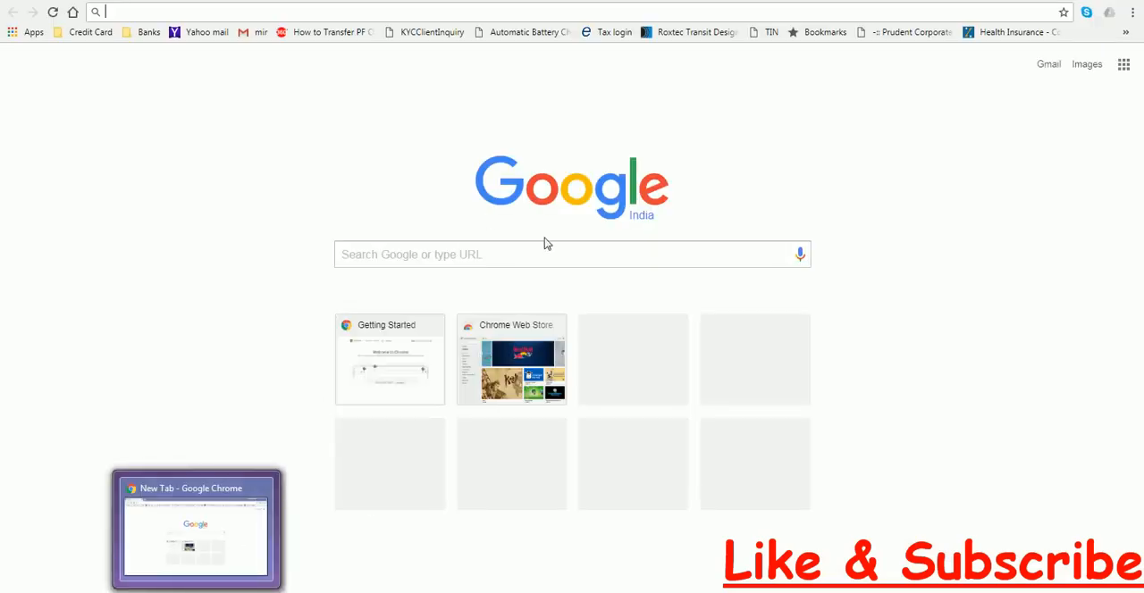
Search Google for 'openttd download' and open the 'Download - OpenTTD' result.
text(openttd)
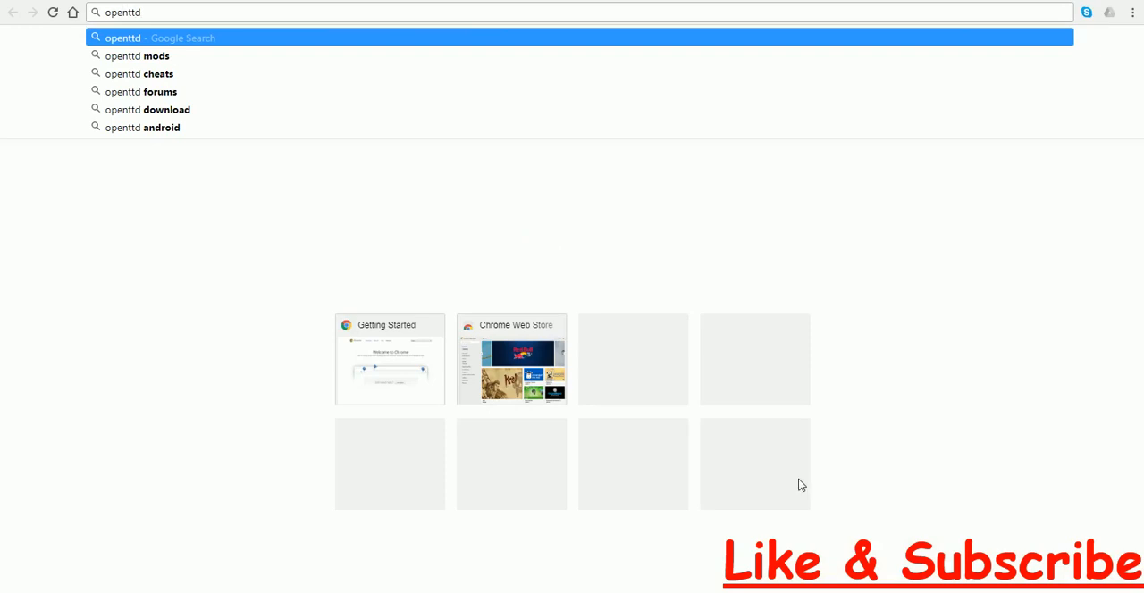
click(146, 109)
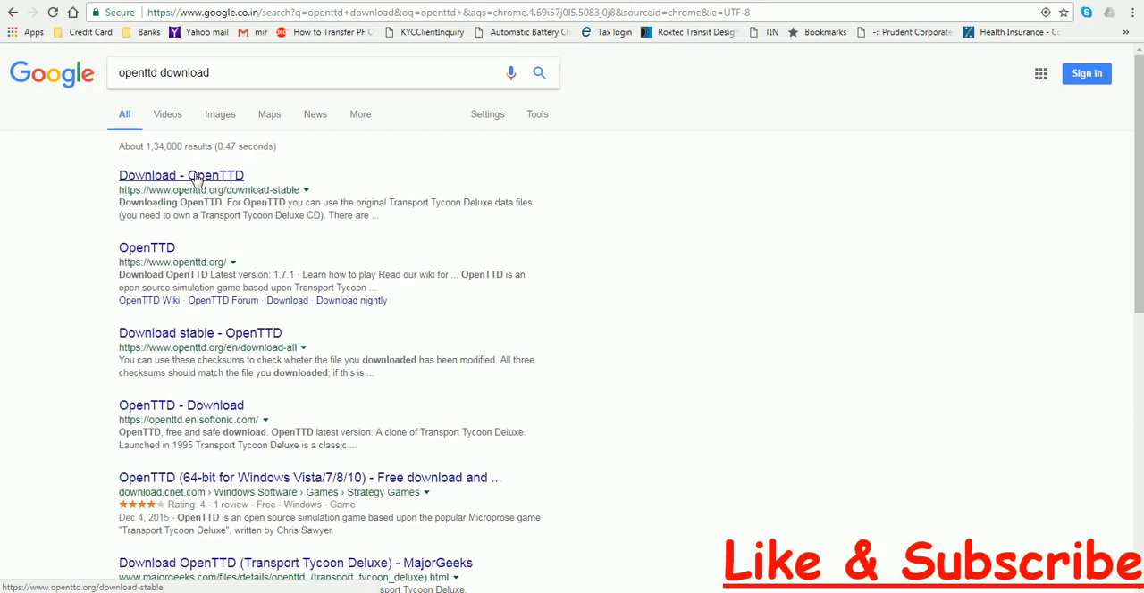
click(180, 175)
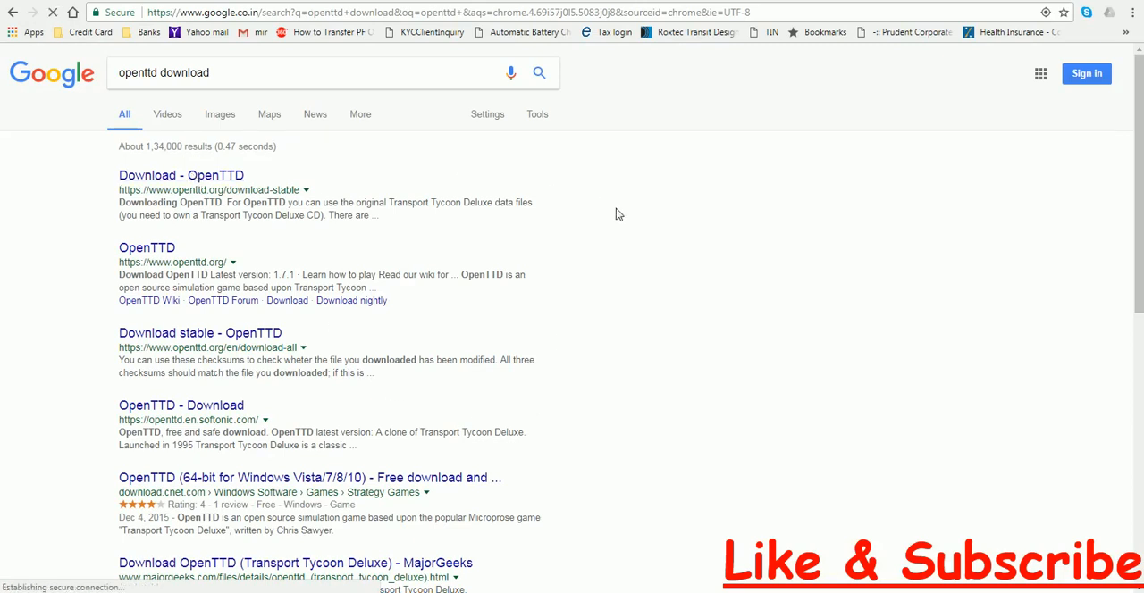
Load the openttd.org stable download page listing release 1.7.1.
click(180, 176)
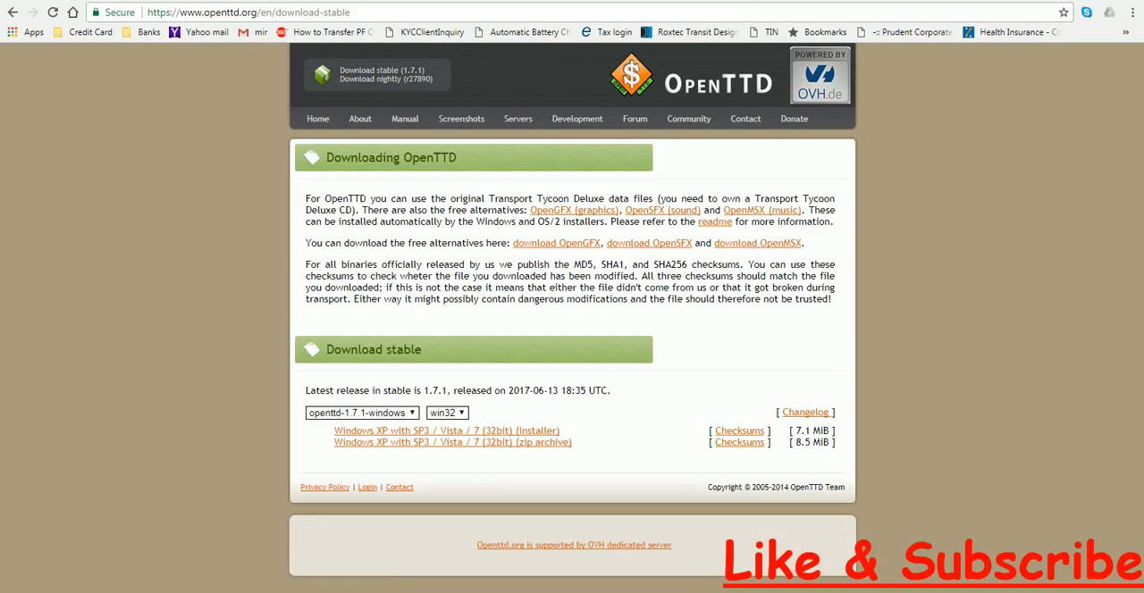
mouse_move(471, 238)
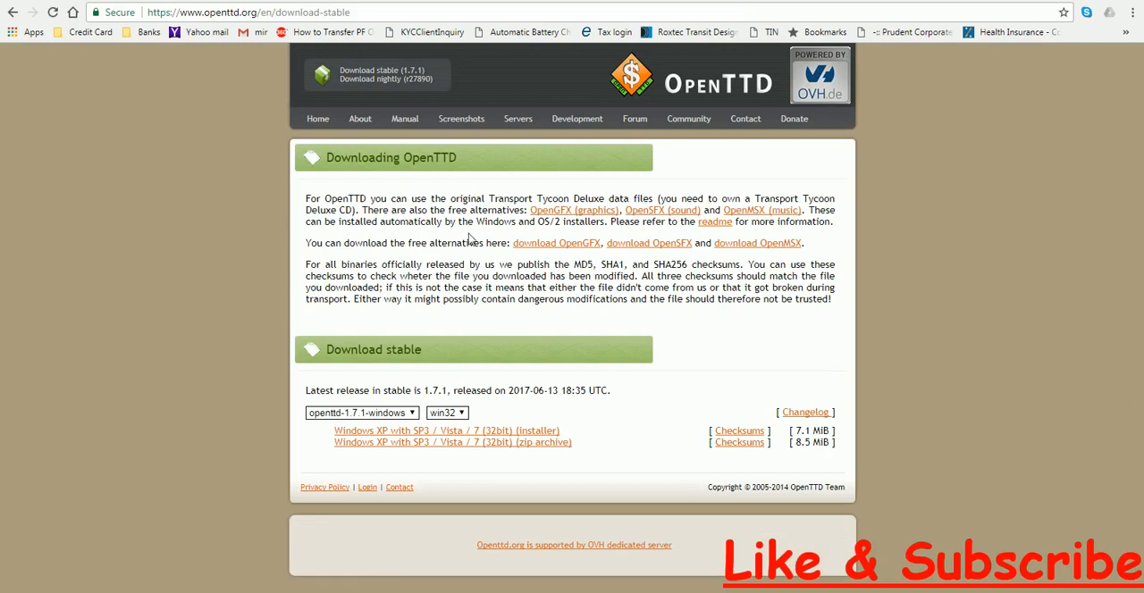
mouse_move(564, 213)
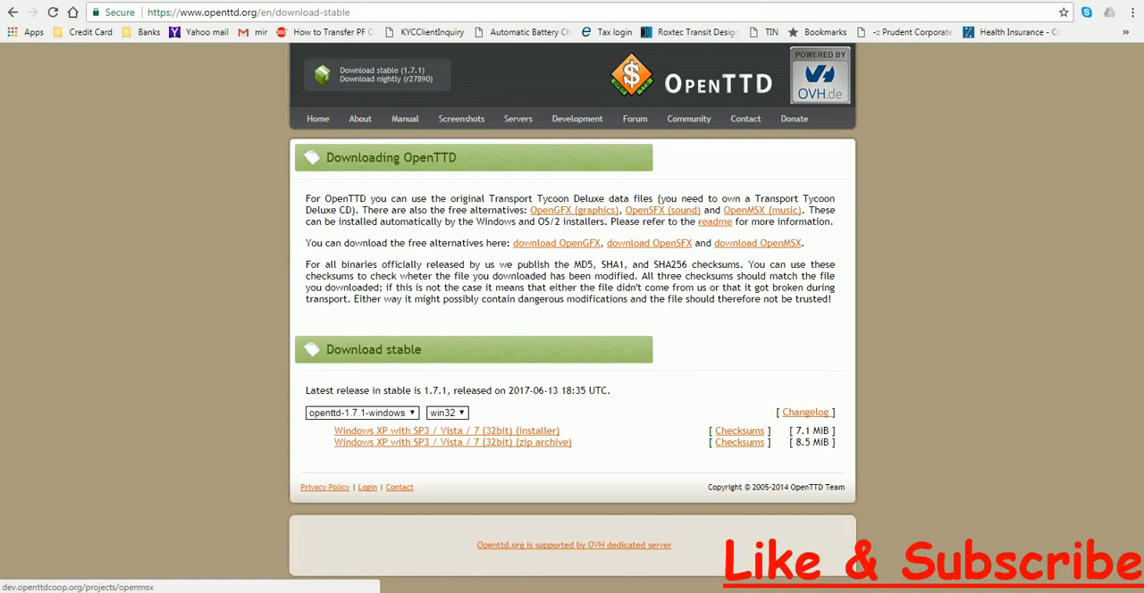
mouse_move(786, 221)
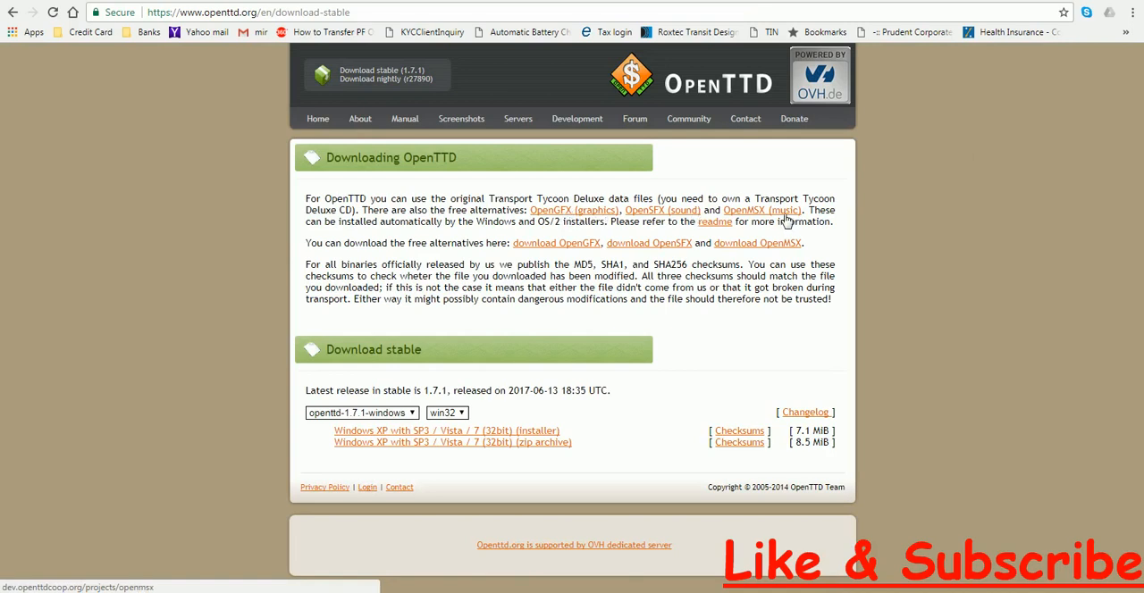
mouse_move(715, 222)
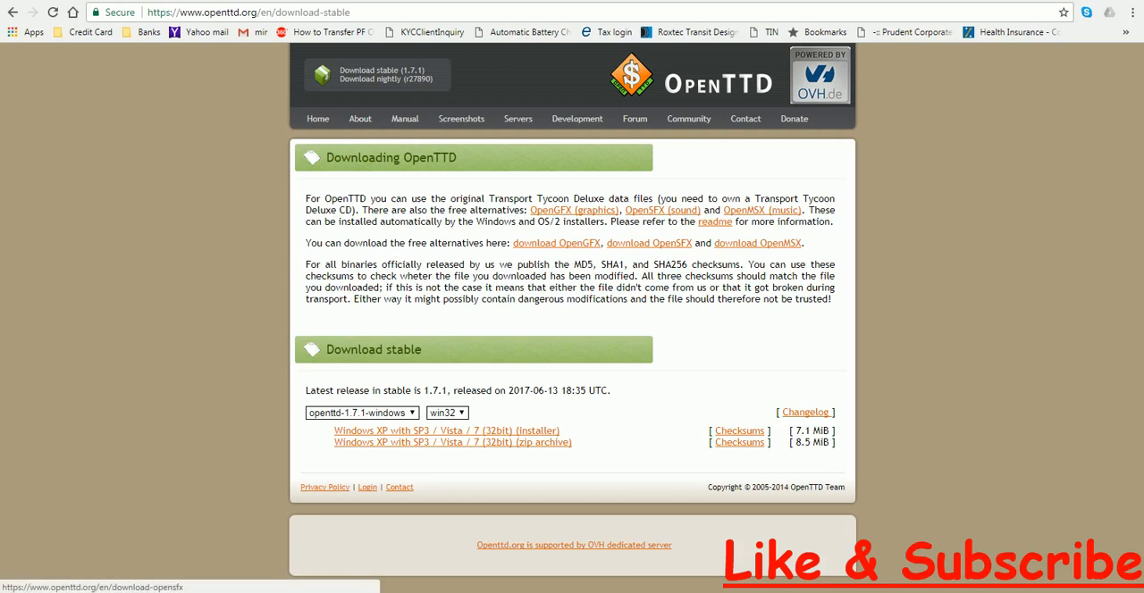
mouse_move(572, 244)
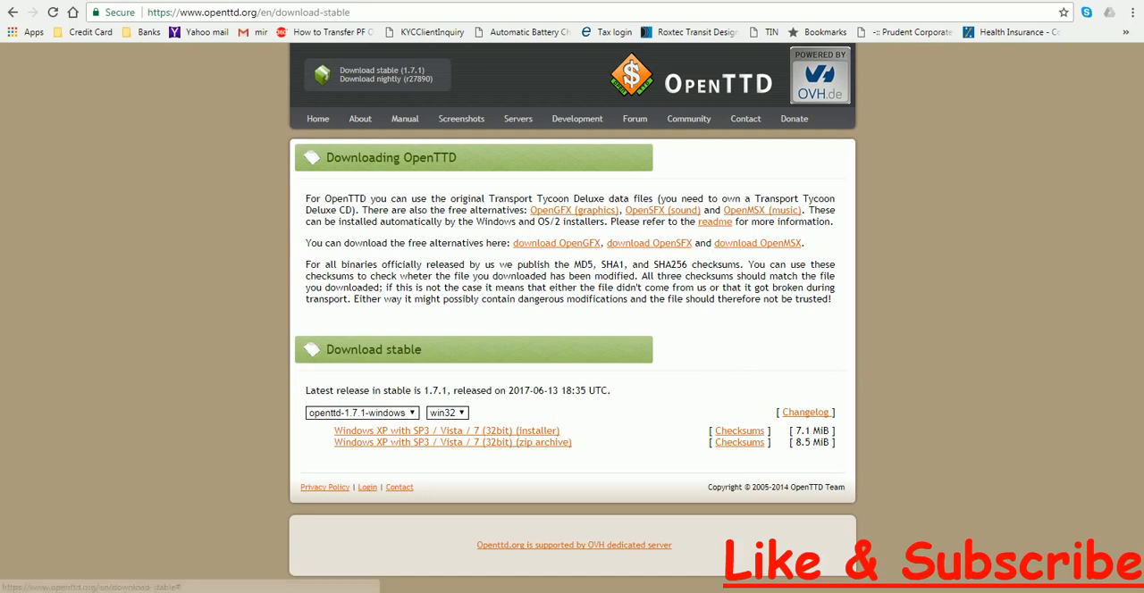
mouse_move(637, 414)
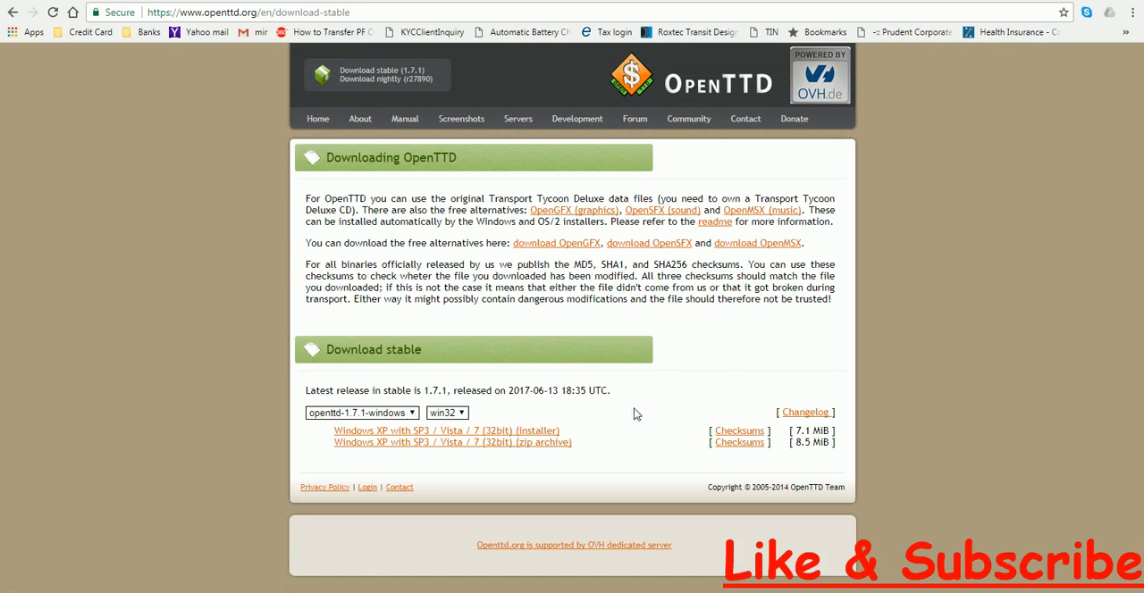
mouse_move(554, 322)
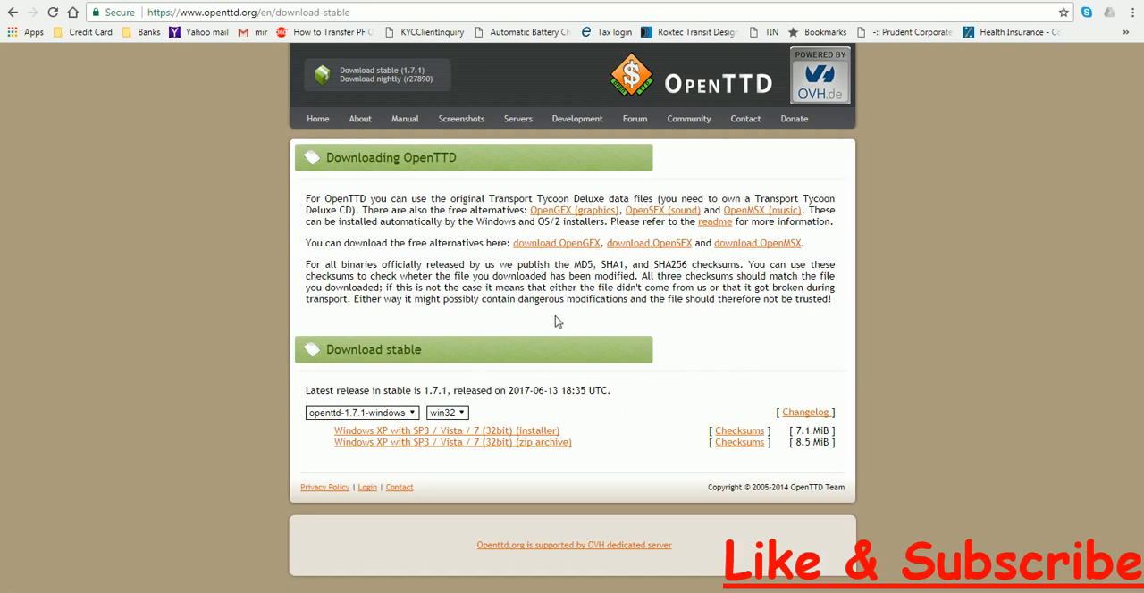
mouse_move(563, 317)
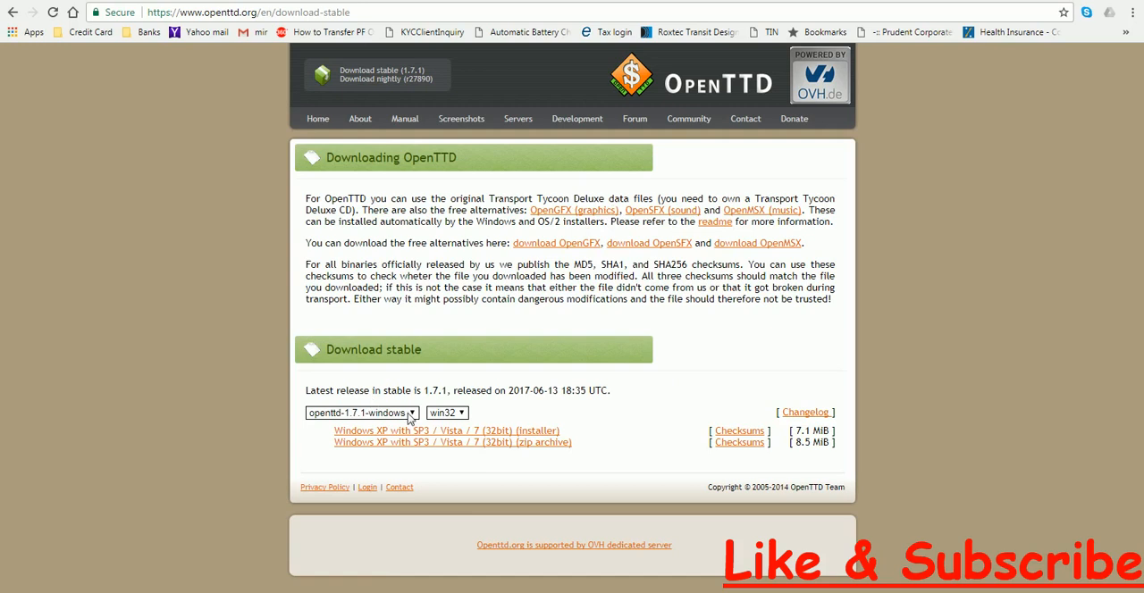
Keep the openttd-1.7.1-windows package with win32 platform and download the 32-bit installer.
click(361, 412)
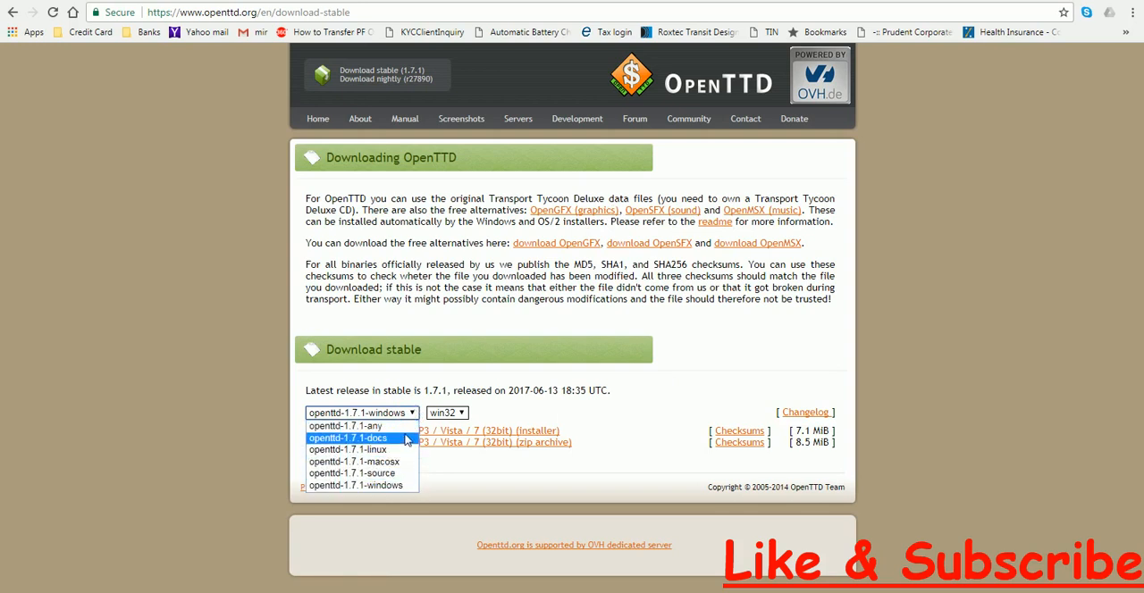
mouse_move(362, 461)
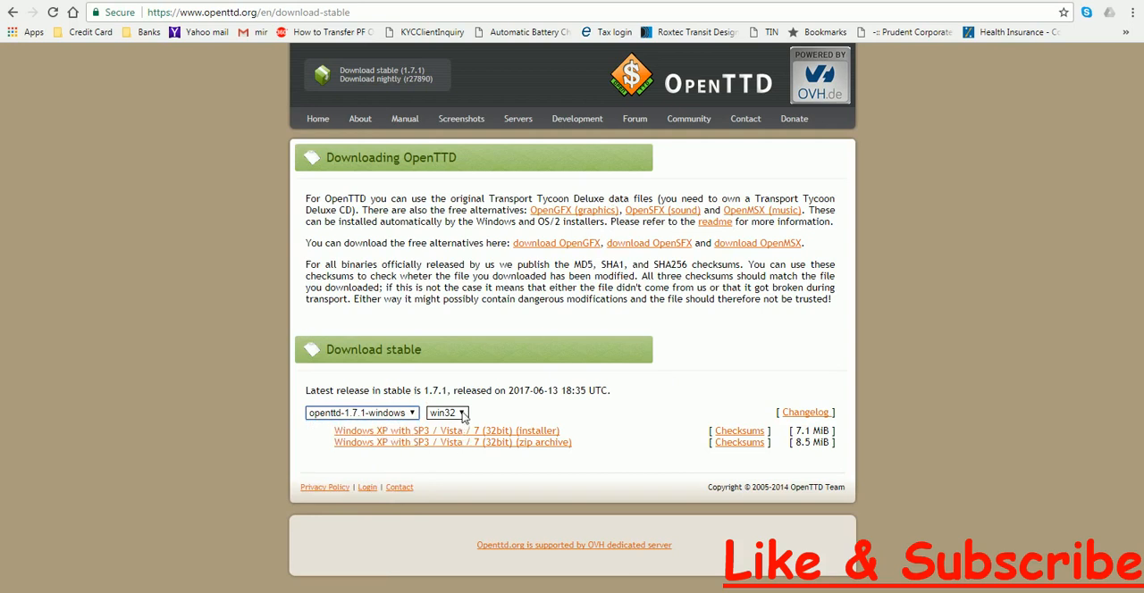
click(447, 412)
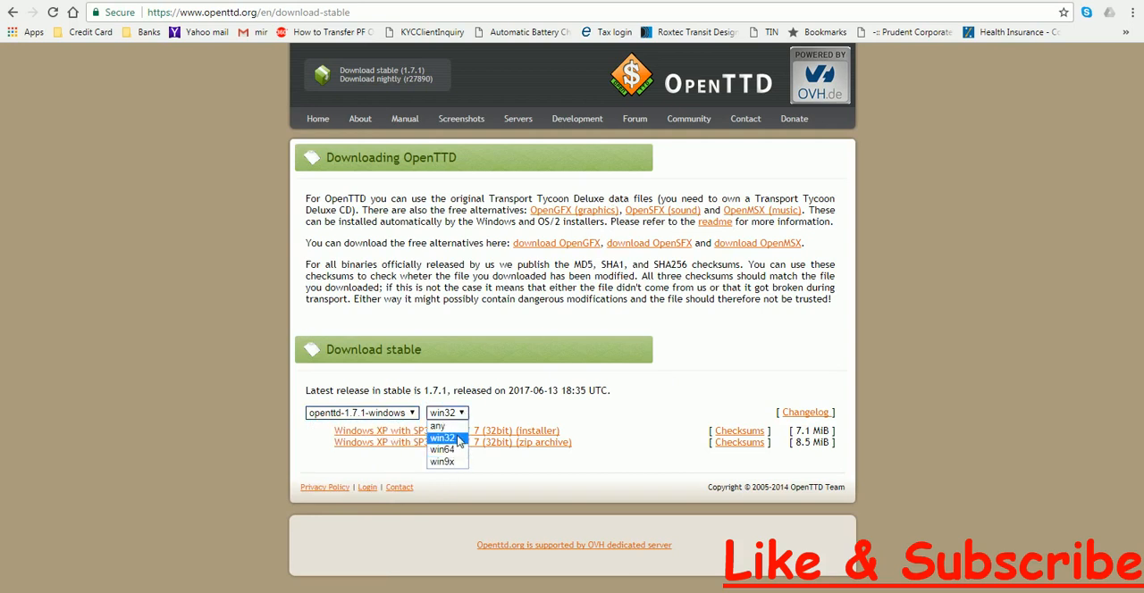
click(444, 438)
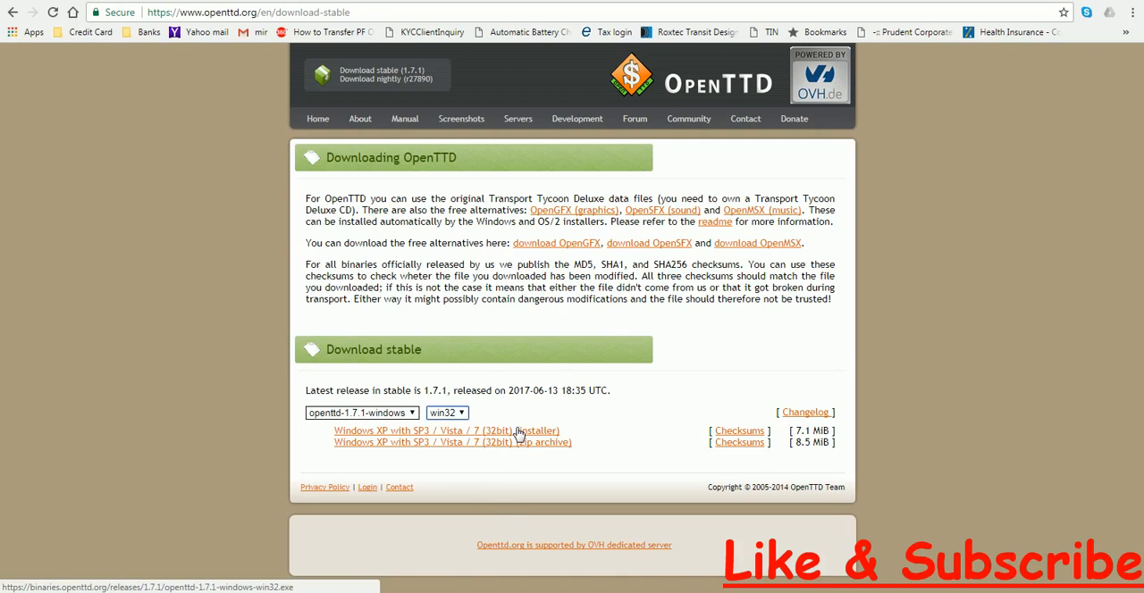
click(445, 430)
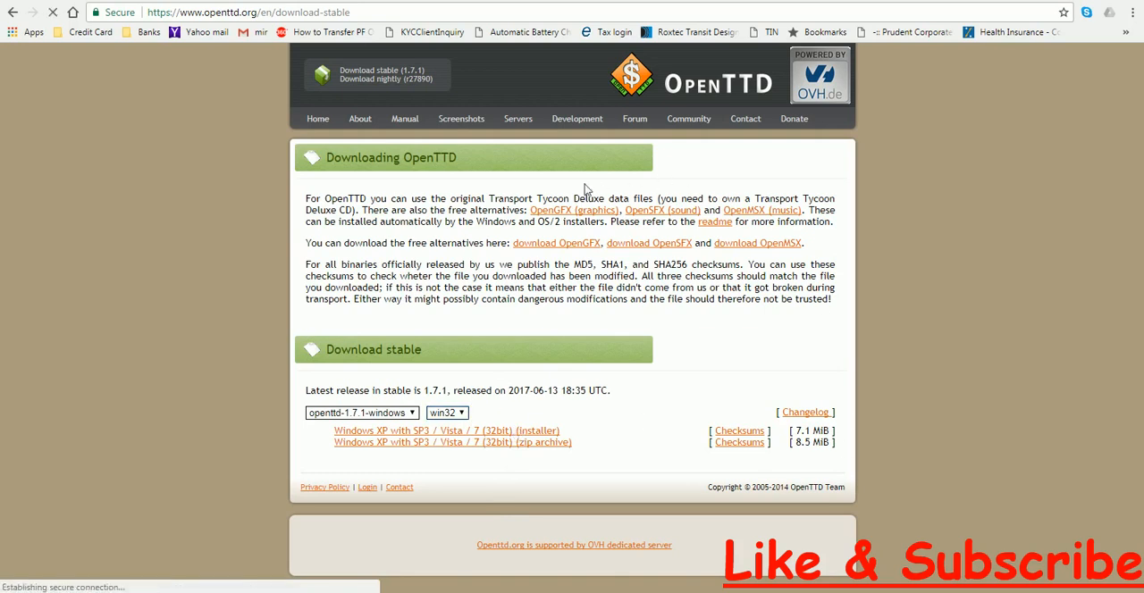
click(440, 431)
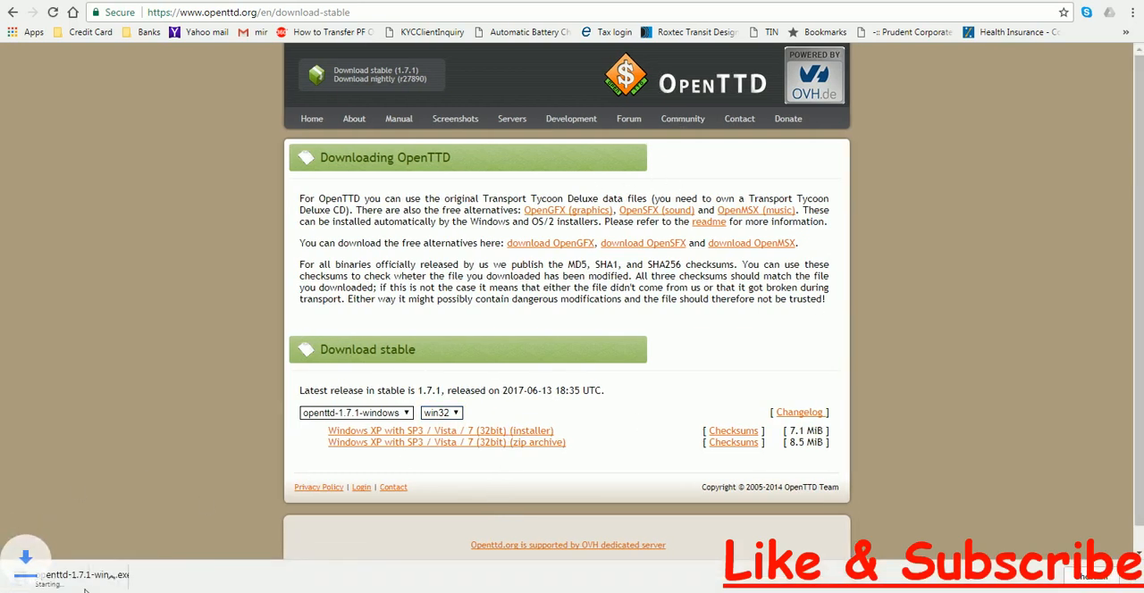
Cancel the in-progress openttd-1.7.1-windows-win32.exe download from the download shelf.
click(152, 574)
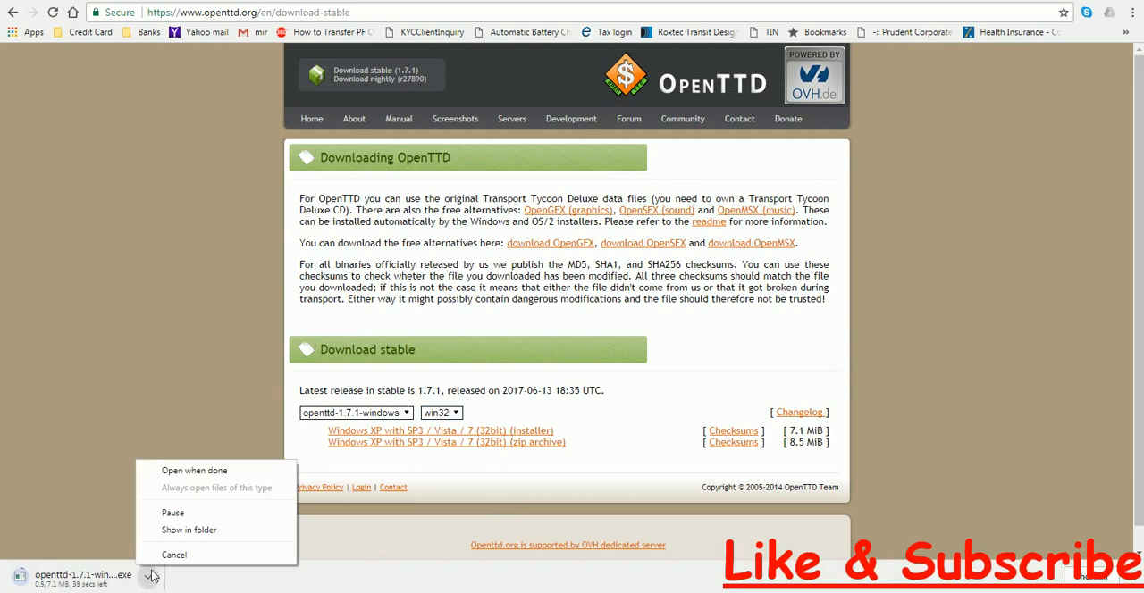
click(173, 555)
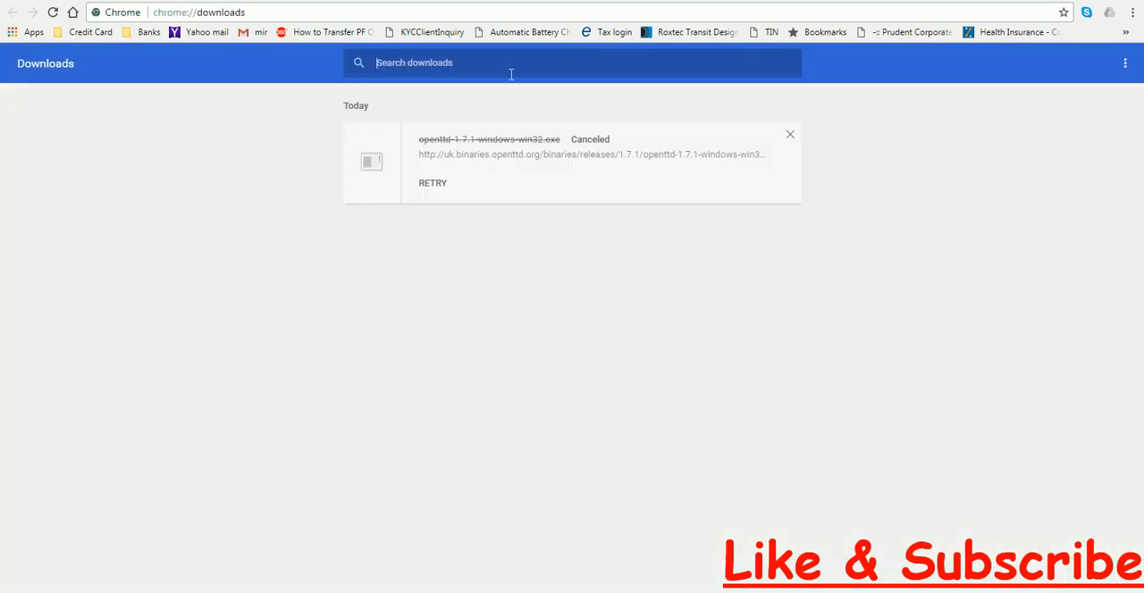
Retry the canceled OpenTTD 1.7.1 win32 installer download and clear the canceled entry.
text(open)
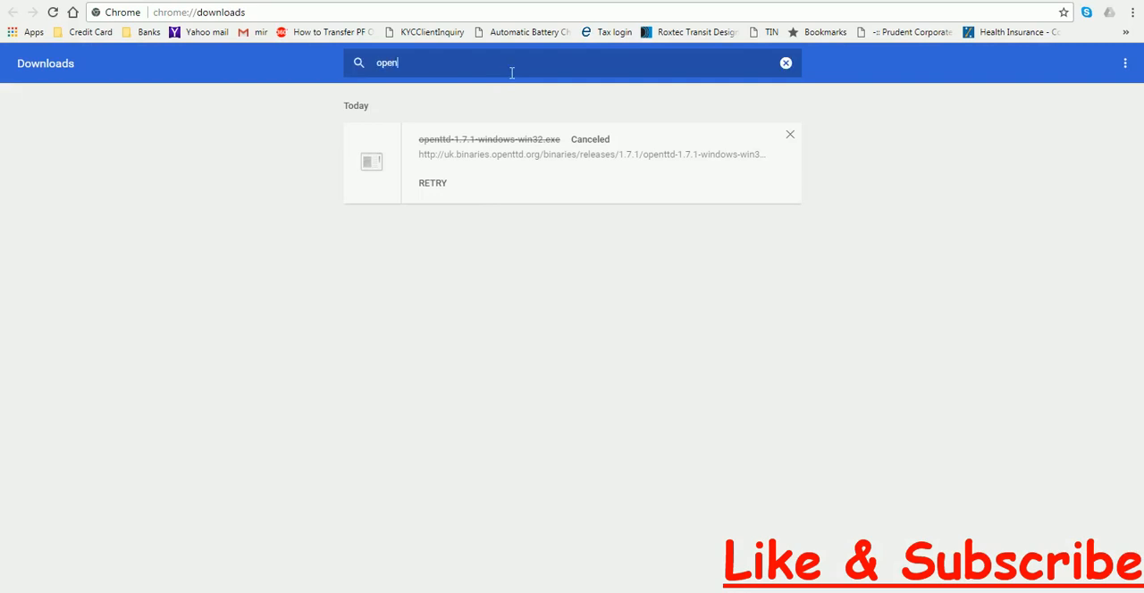
click(786, 62)
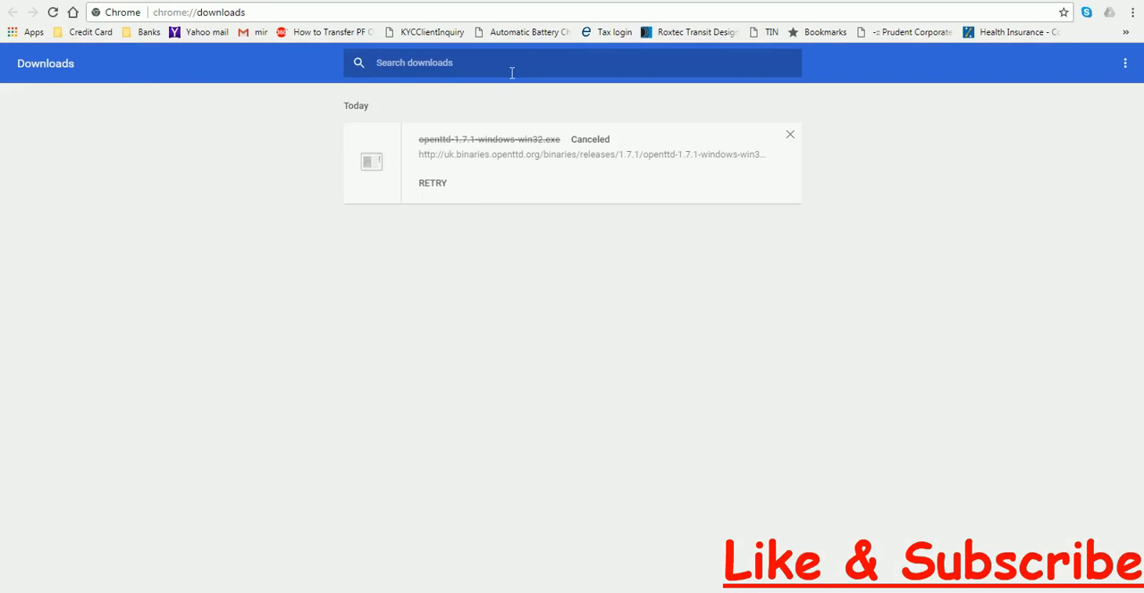
click(432, 182)
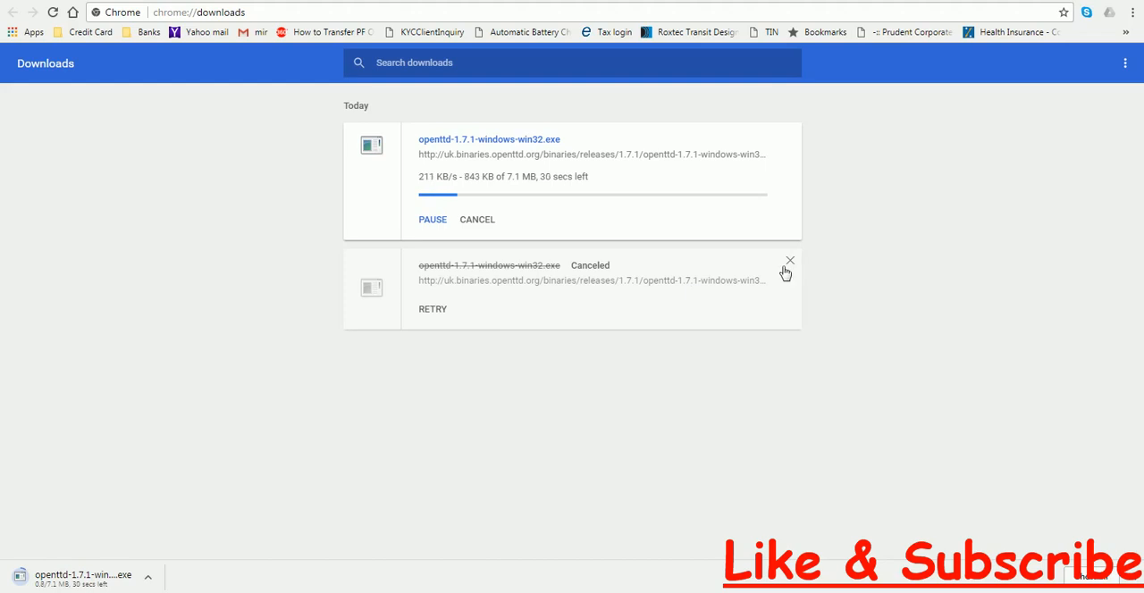
click(790, 260)
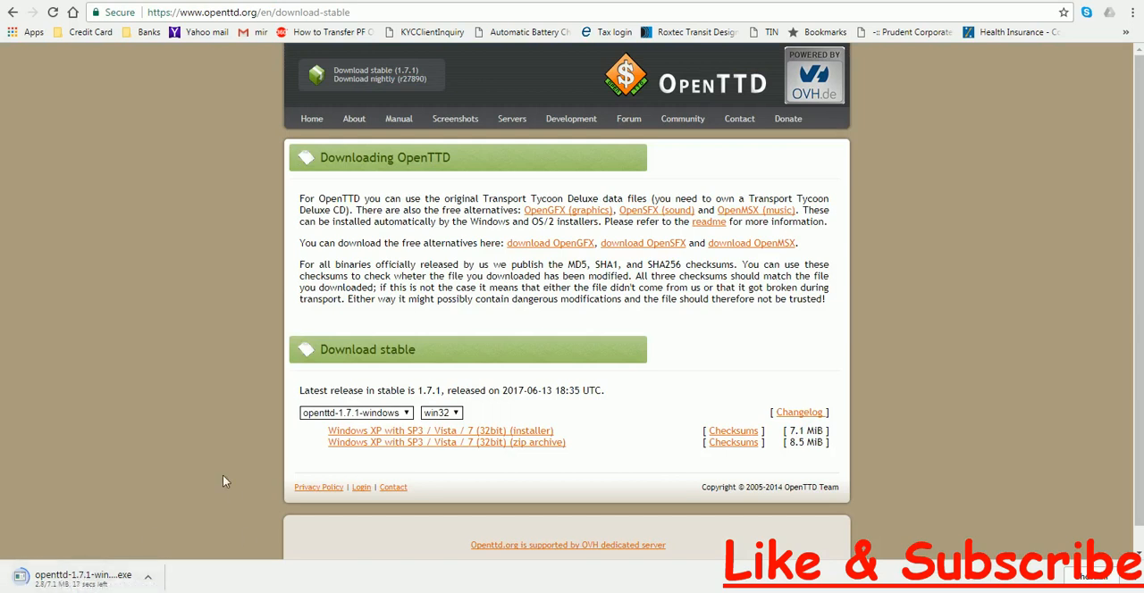
mouse_move(25, 550)
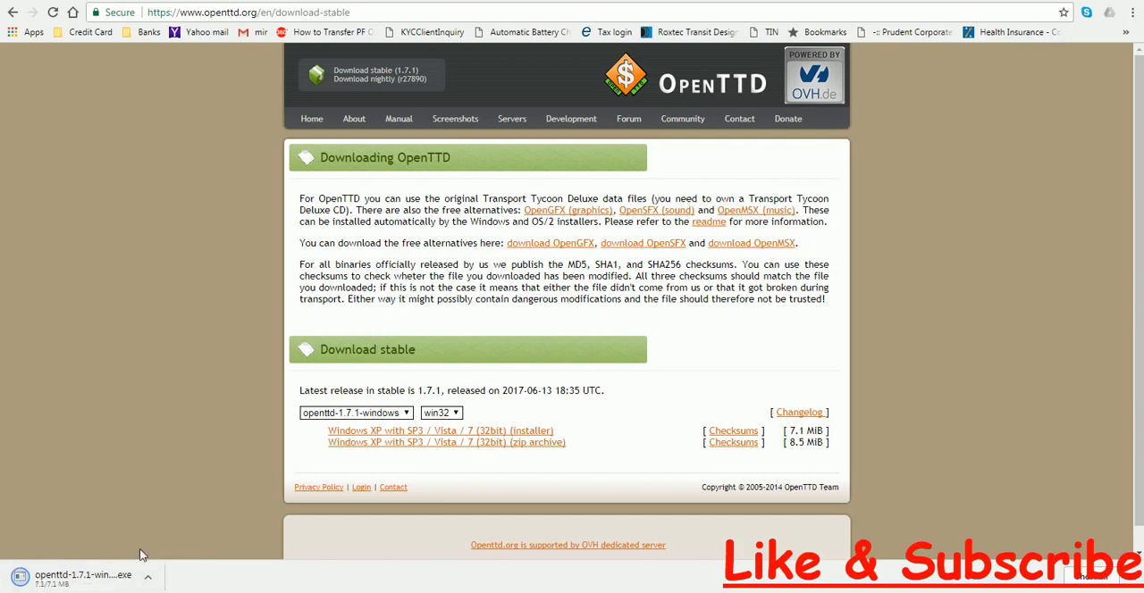
mouse_move(142, 485)
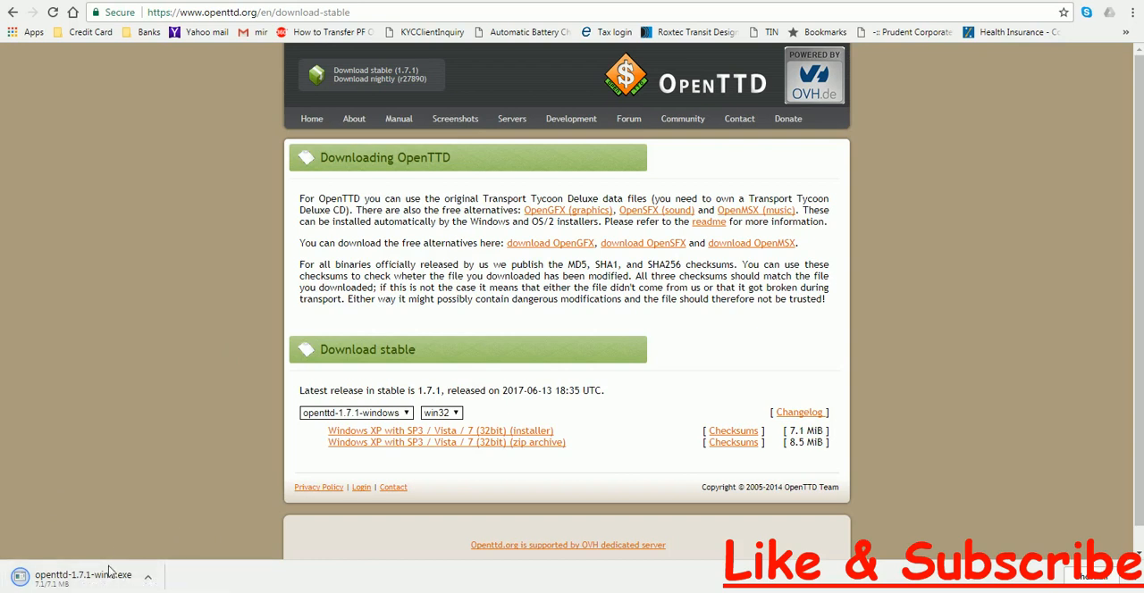
mouse_move(85, 575)
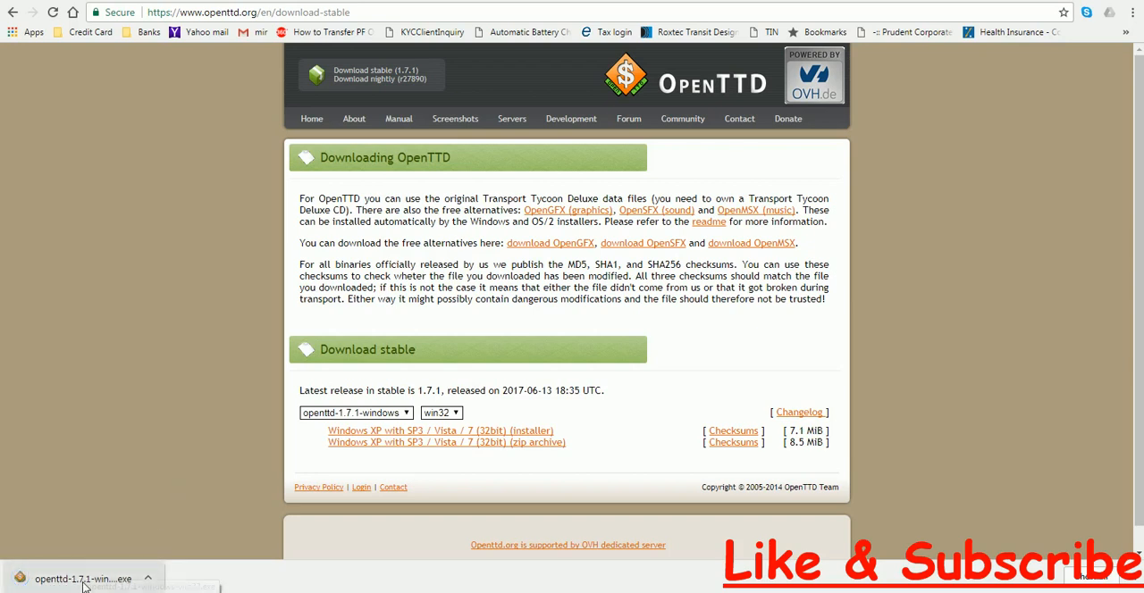
Open the fully downloaded 7.1 MB OpenTTD installer from the download shelf.
click(82, 578)
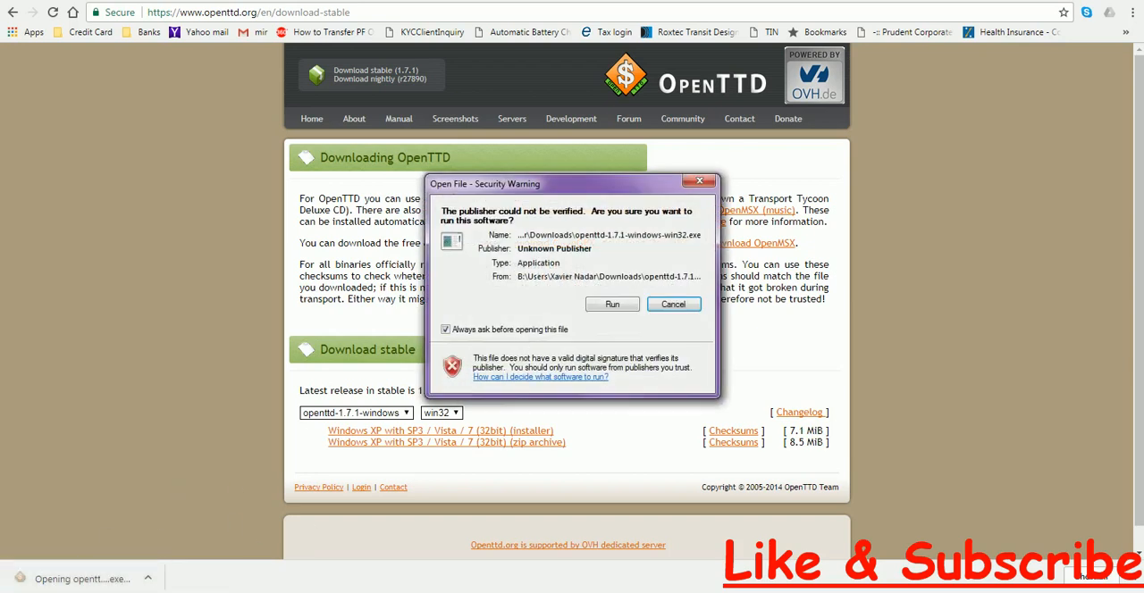
Run the unverified installer despite the security warning and dismiss the upgrade notice.
click(612, 304)
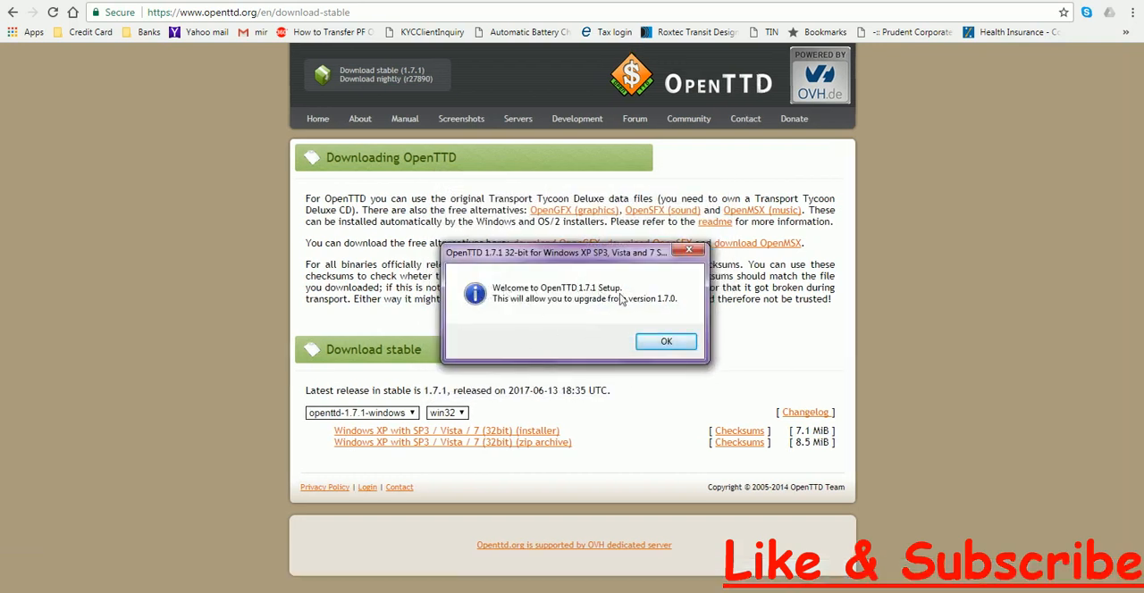
mouse_move(636, 308)
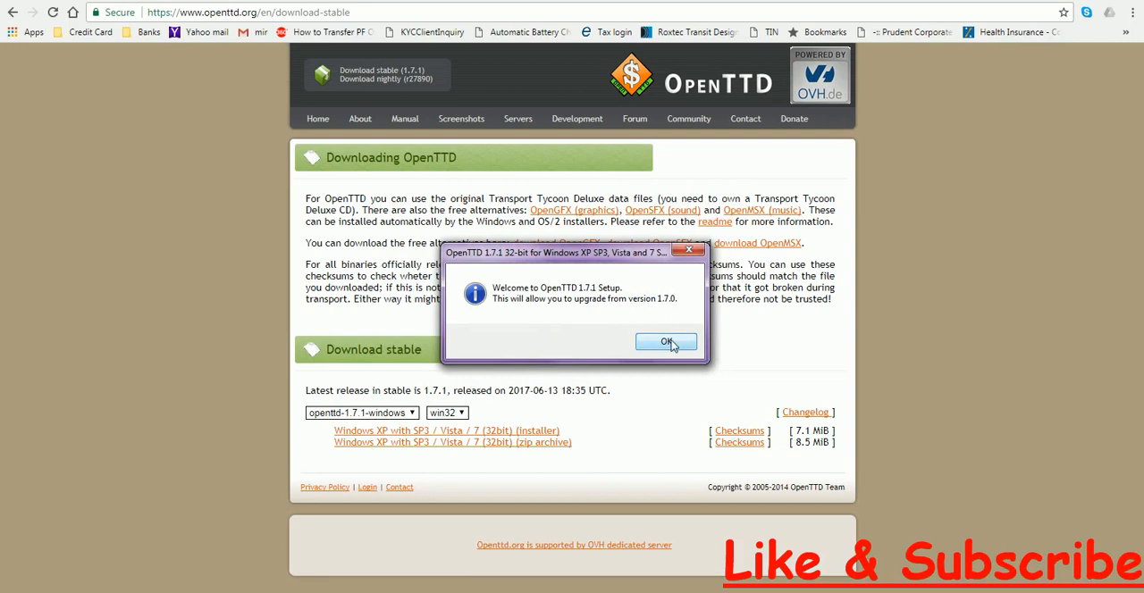
click(666, 342)
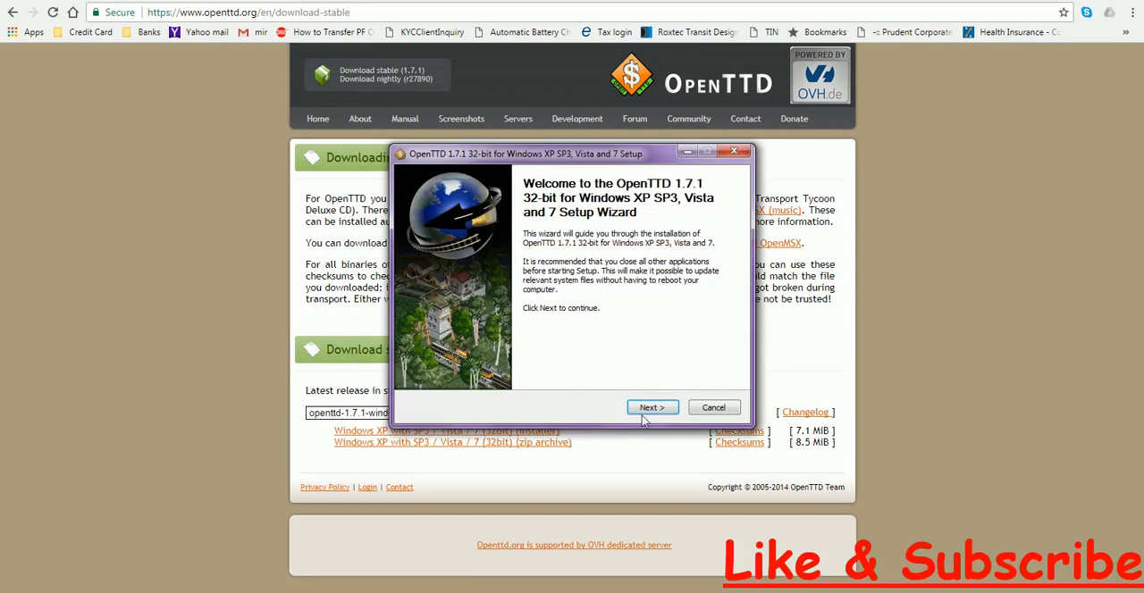
Accept the license and select OpenGFX, OpenSFX and OpenMSX, skipping CD-ROM data copying.
click(651, 407)
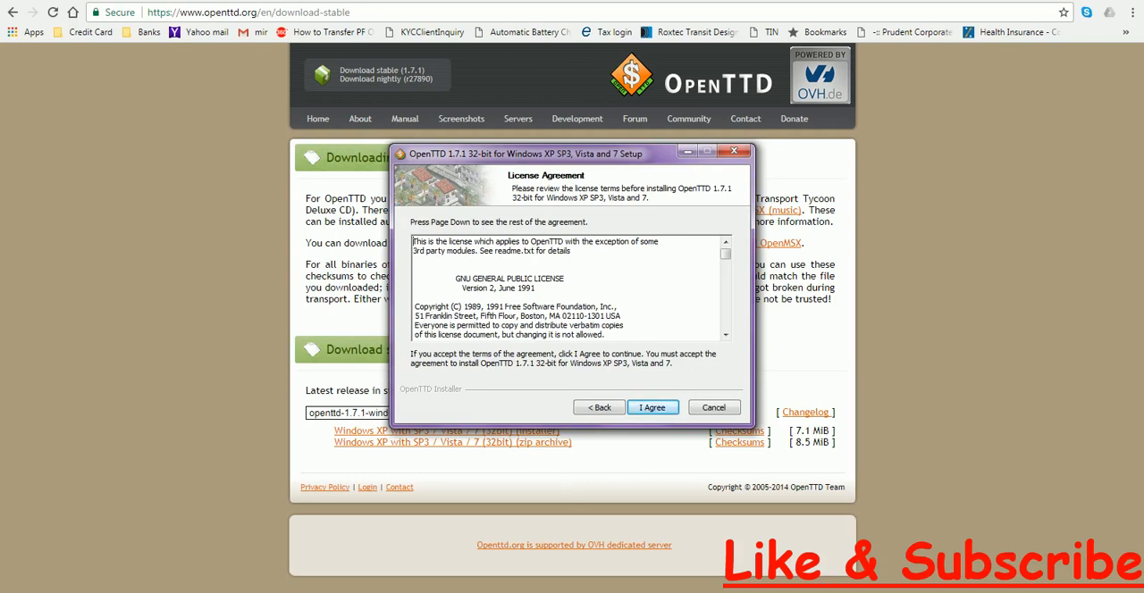
mouse_move(556, 405)
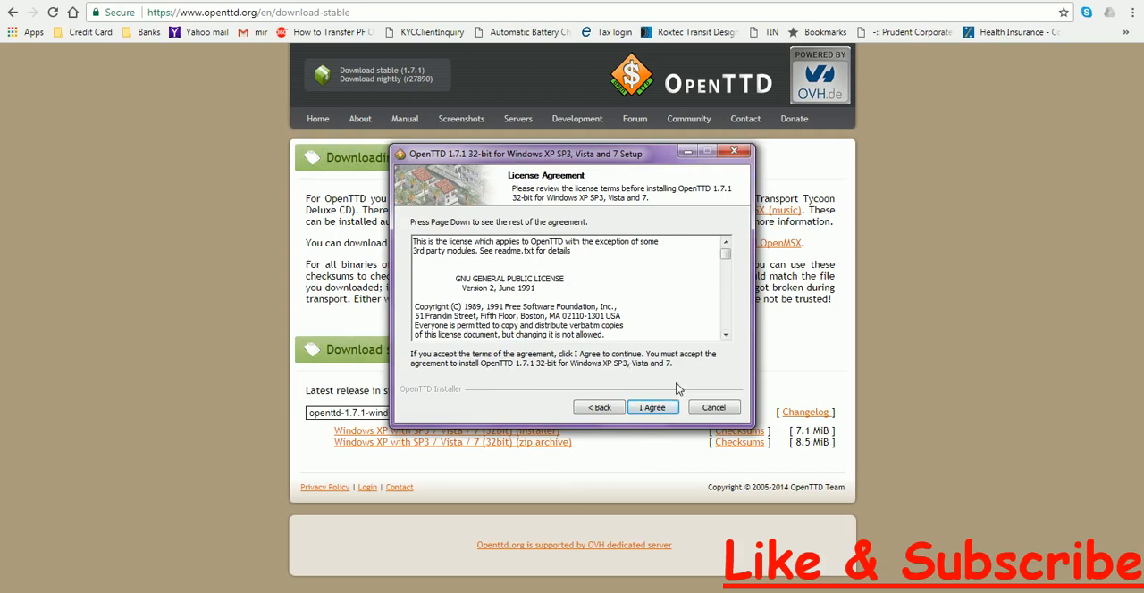
scroll(down, 3)
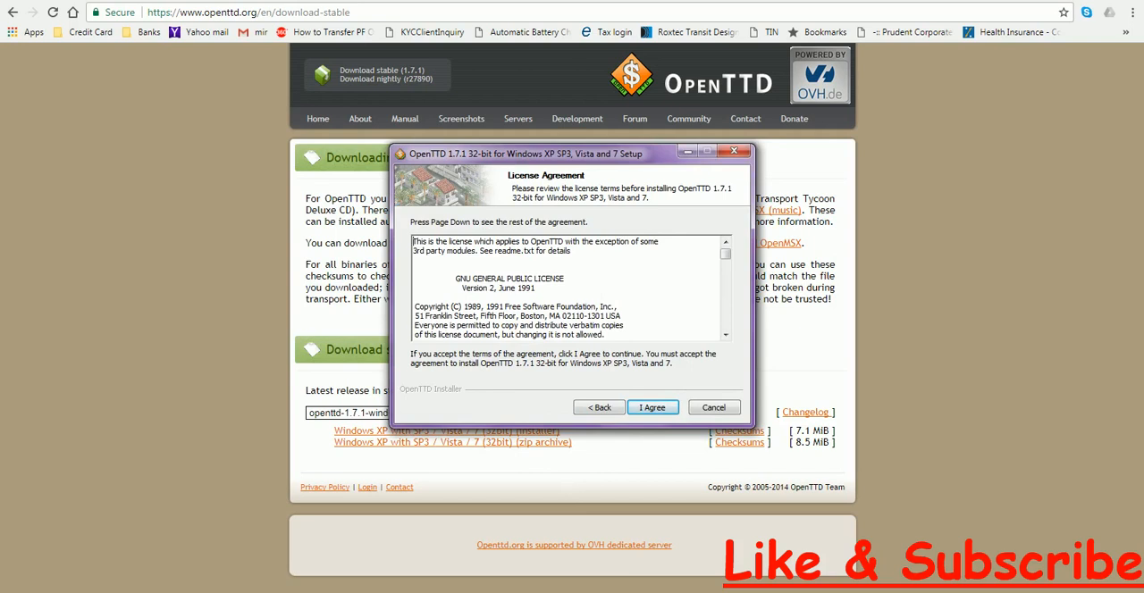
click(652, 407)
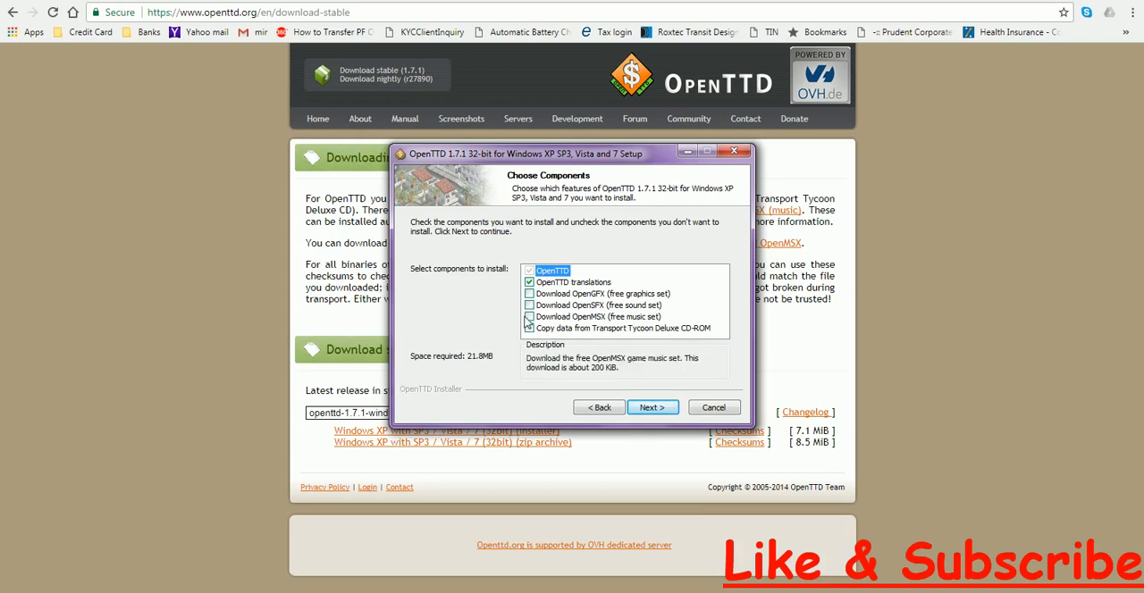
click(528, 317)
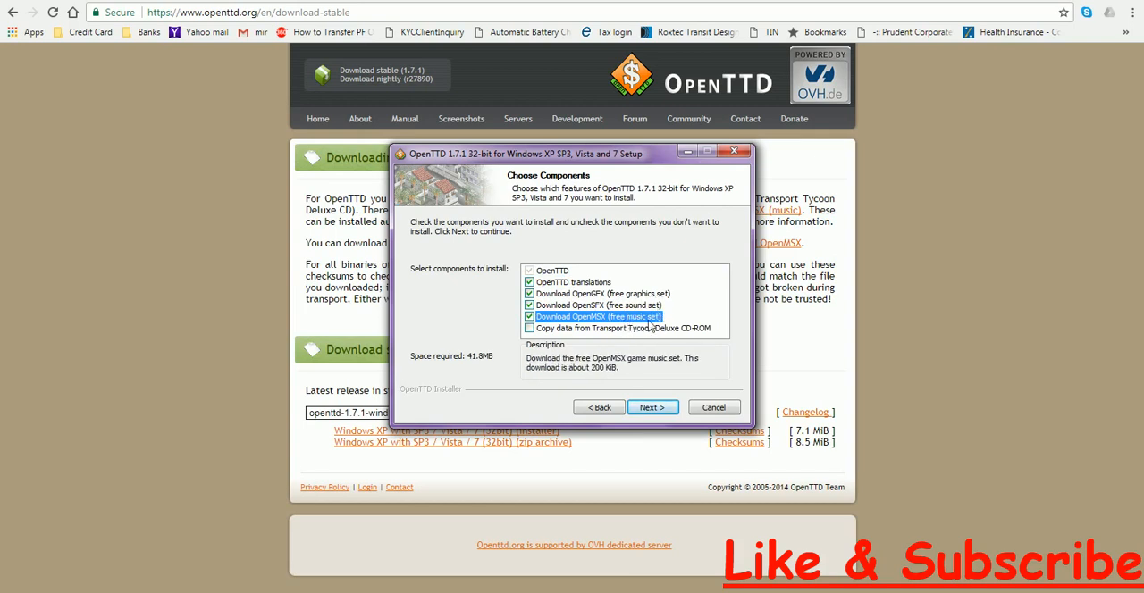
mouse_move(582, 293)
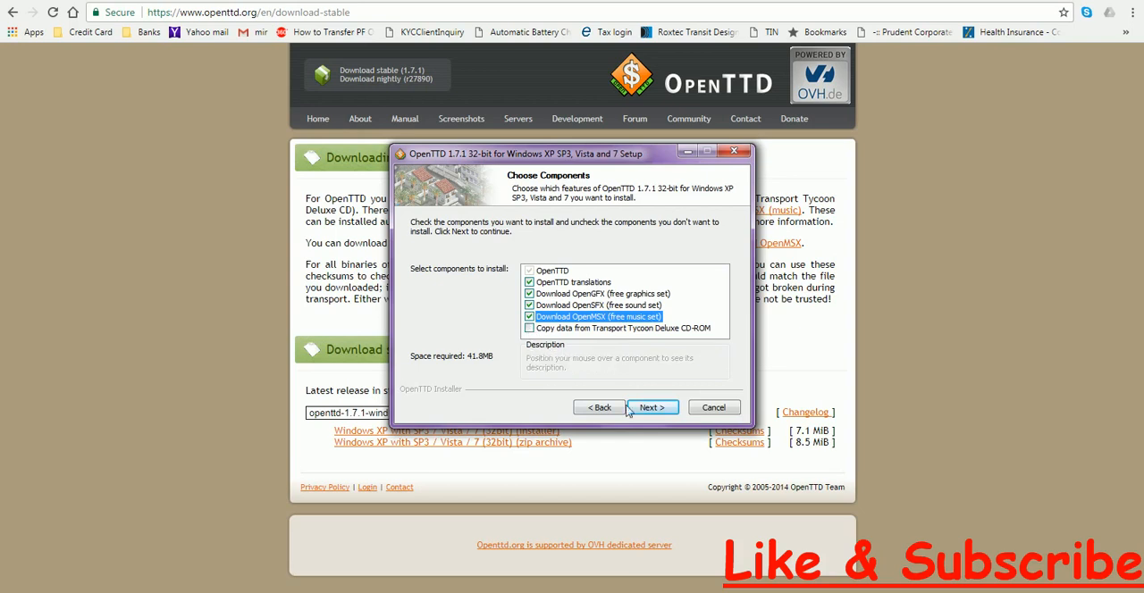
click(652, 408)
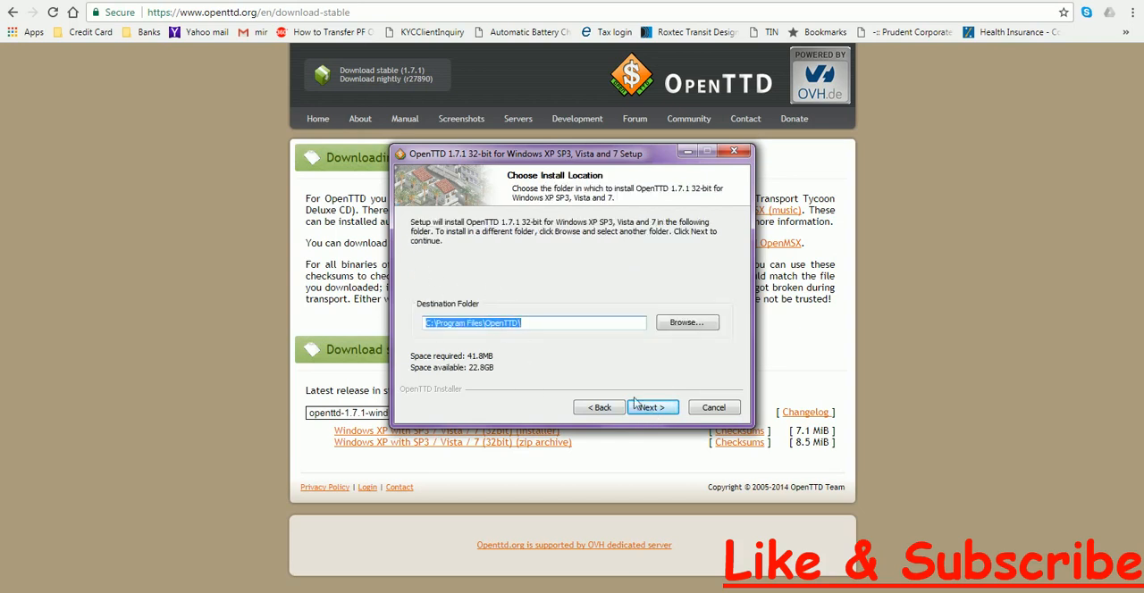
Keep C:\Program Files\OpenTTD\ and the OpenTTD Start Menu folder, then start installing.
click(652, 408)
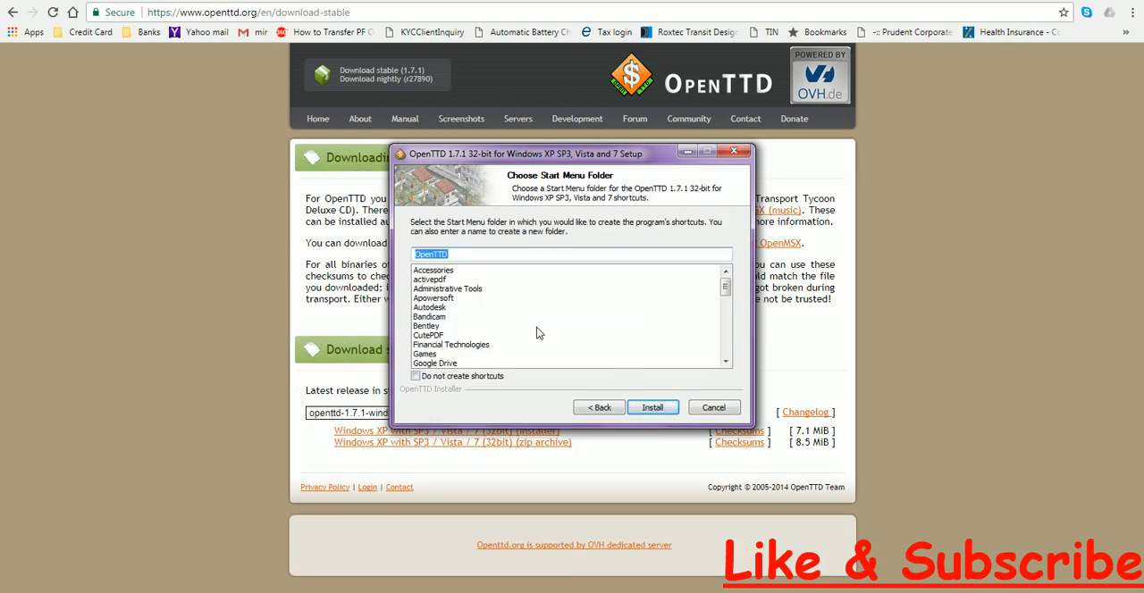
click(652, 408)
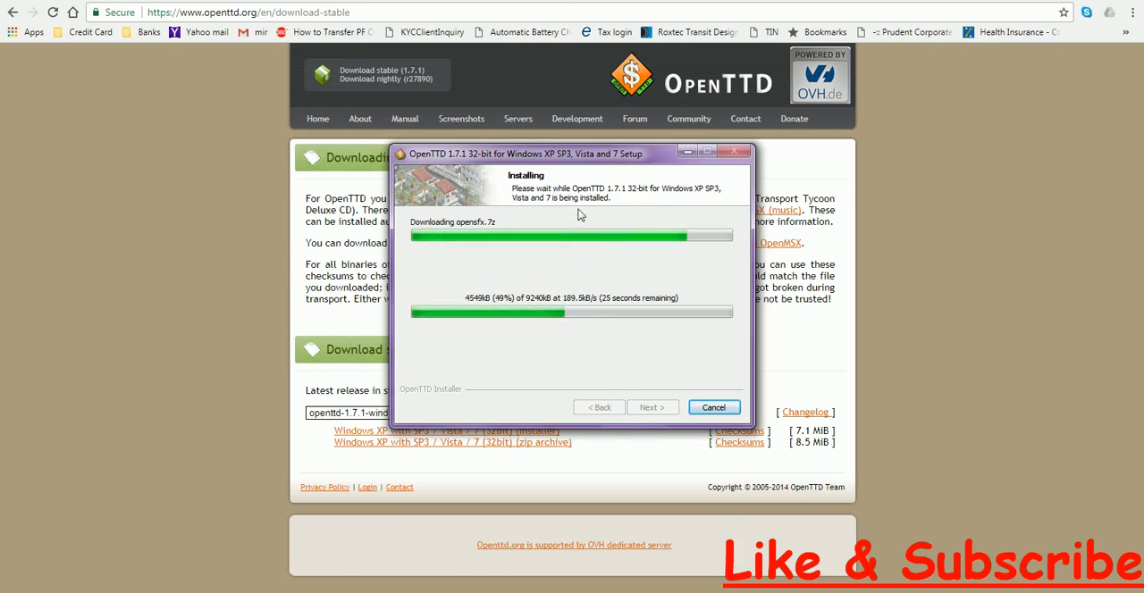
mouse_move(636, 269)
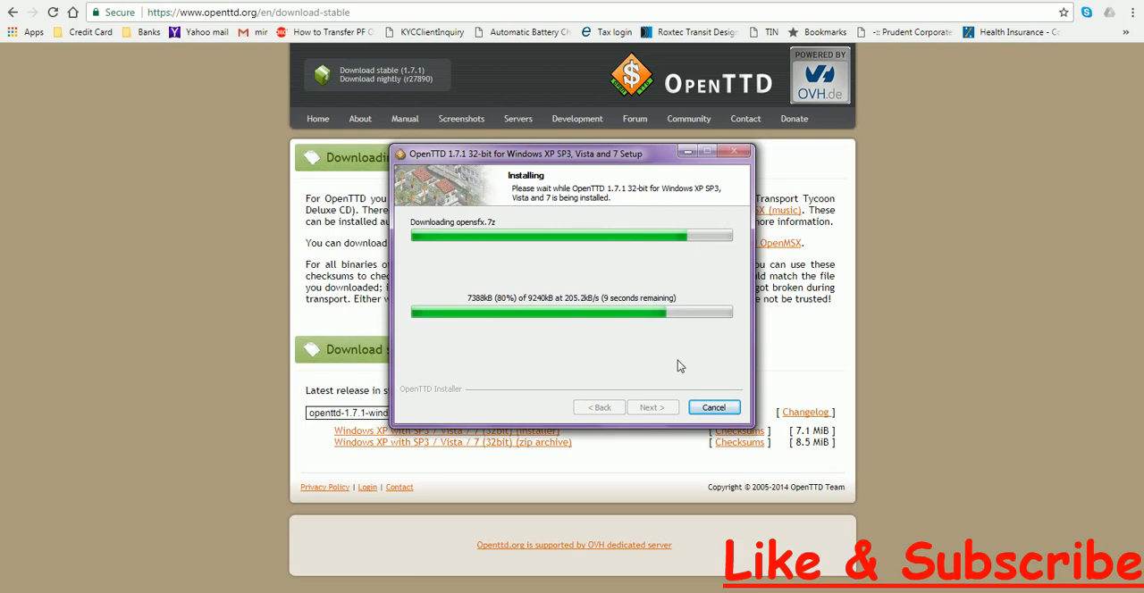
mouse_move(649, 368)
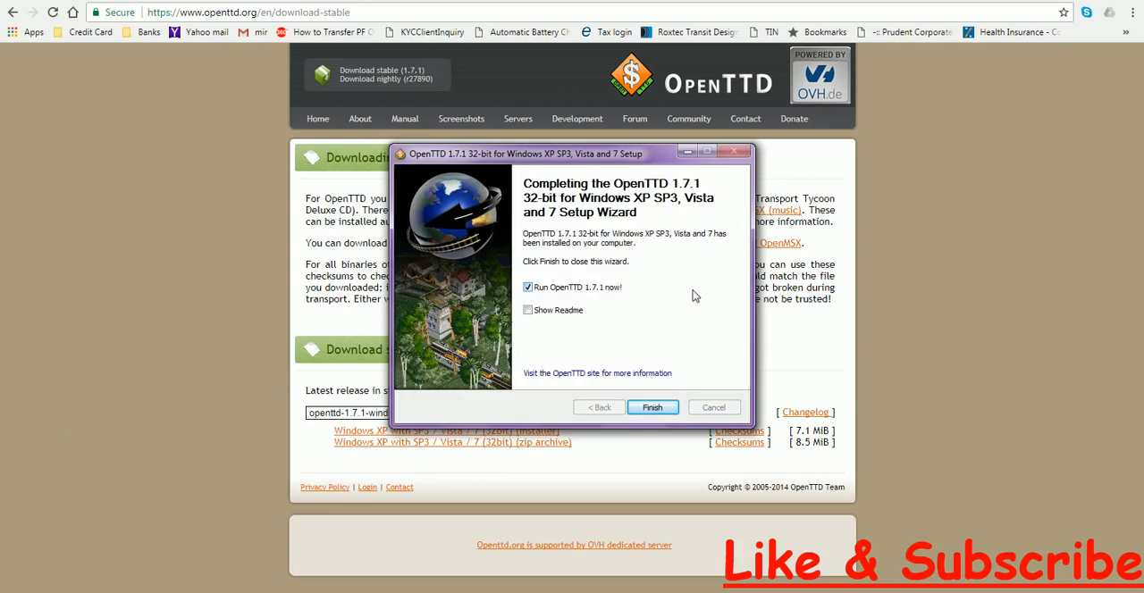
mouse_move(701, 539)
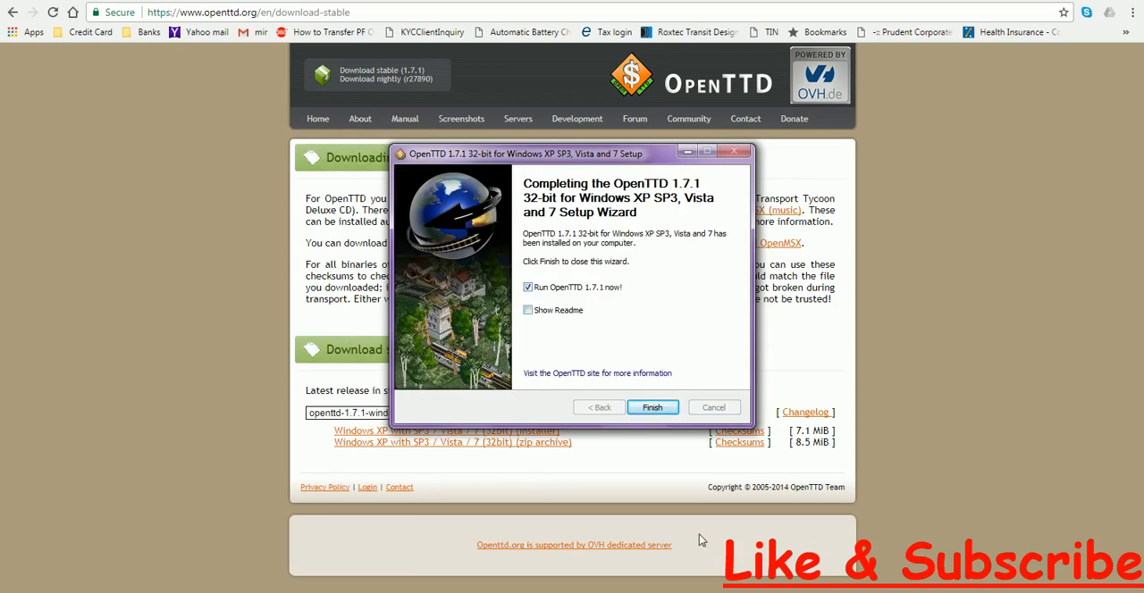
mouse_move(691, 443)
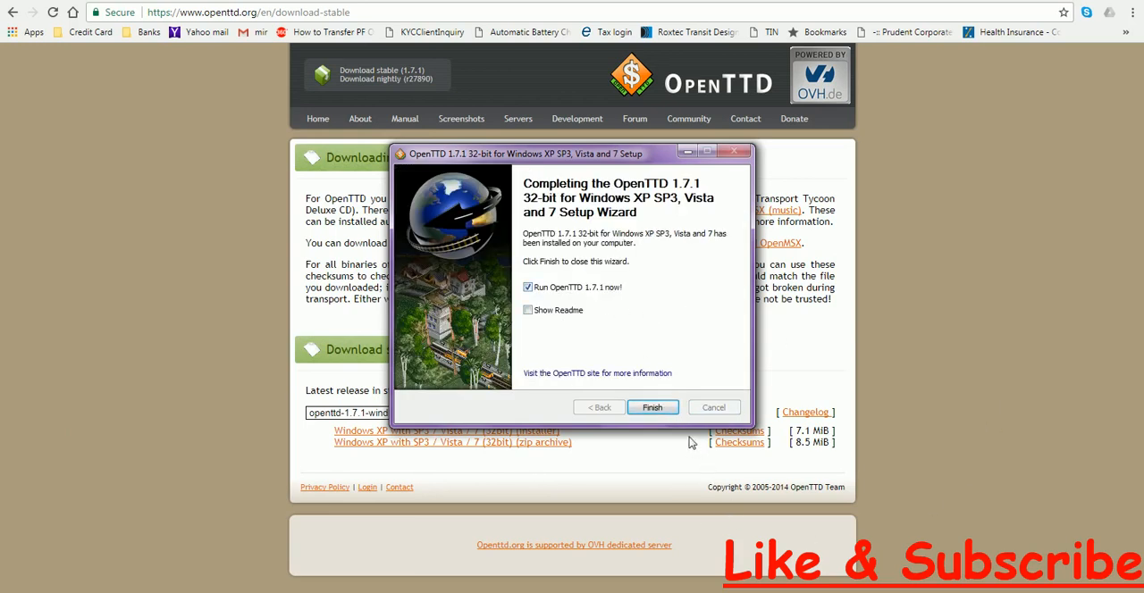
Finish the setup wizard with the launch-OpenTTD option checked.
click(652, 407)
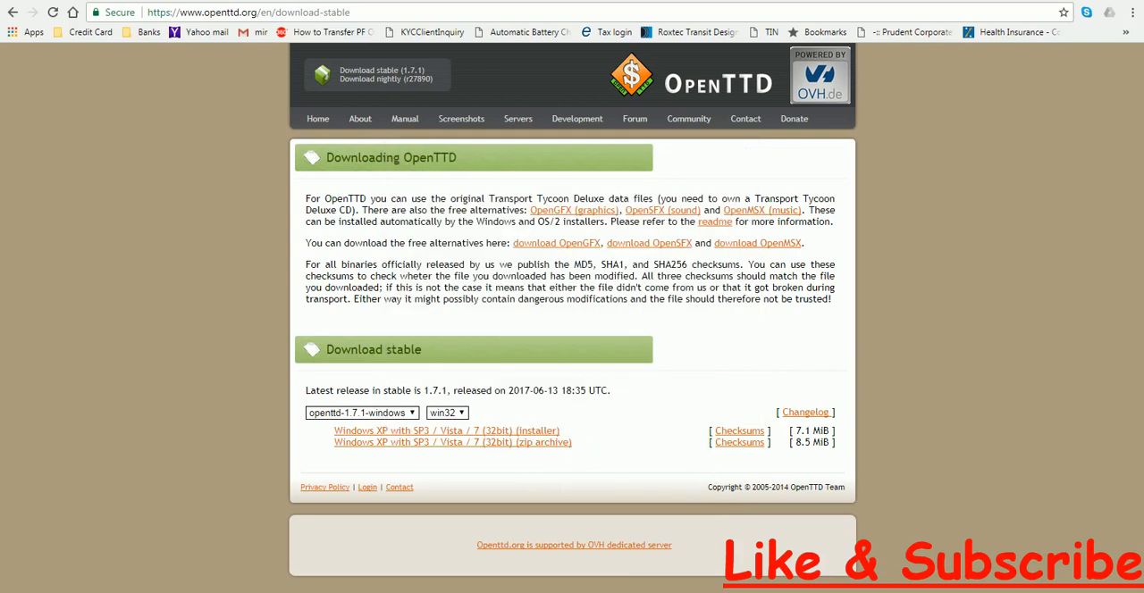
mouse_move(980, 307)
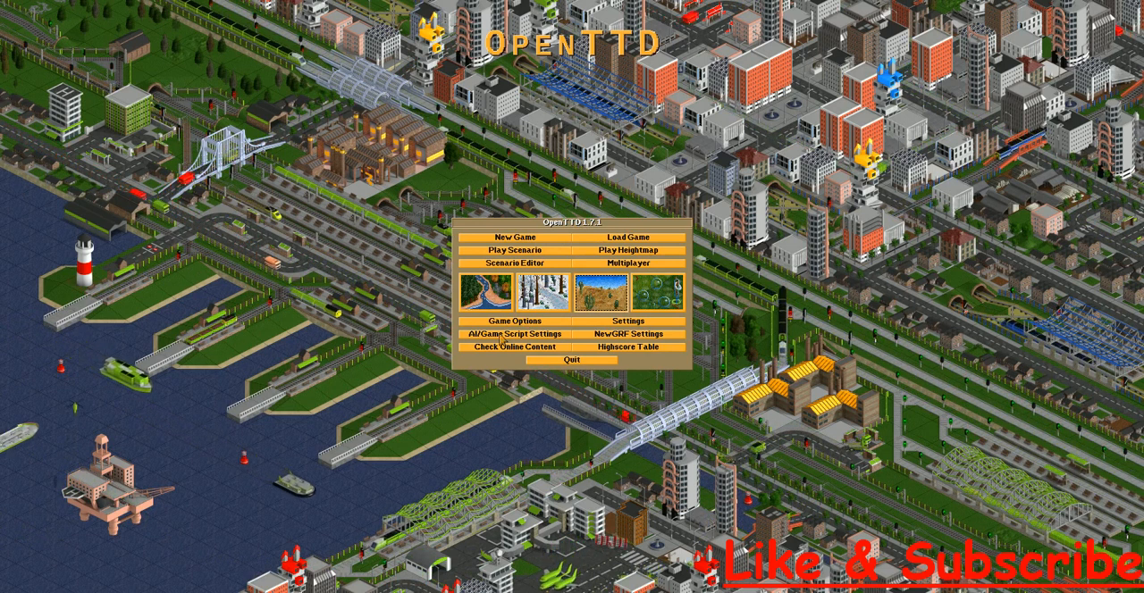
Look through the game options and full game settings windows, then close them.
click(494, 320)
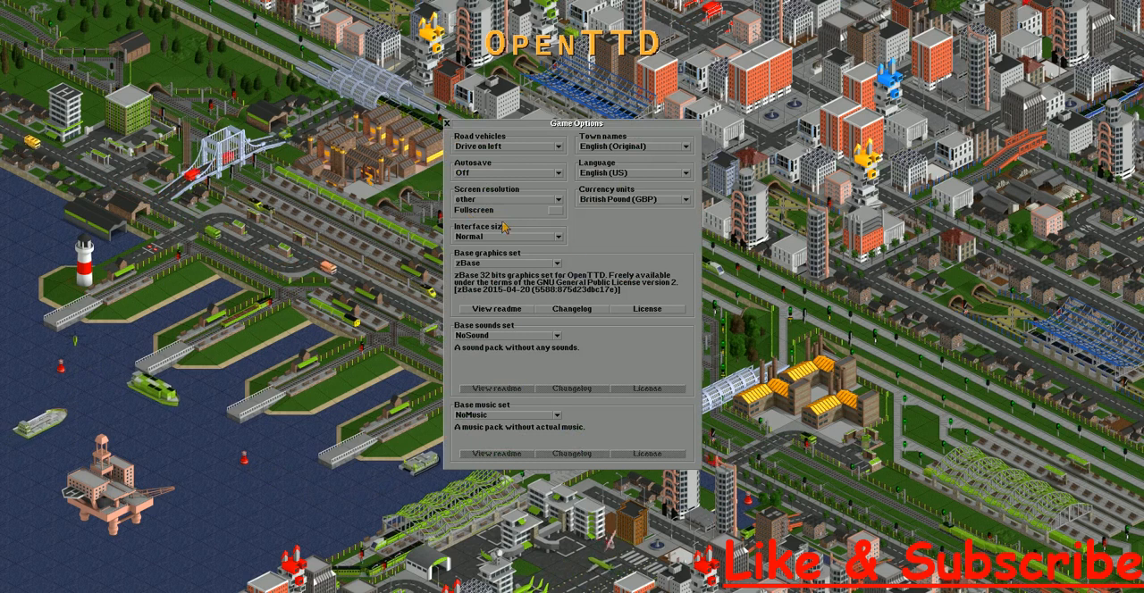
click(446, 123)
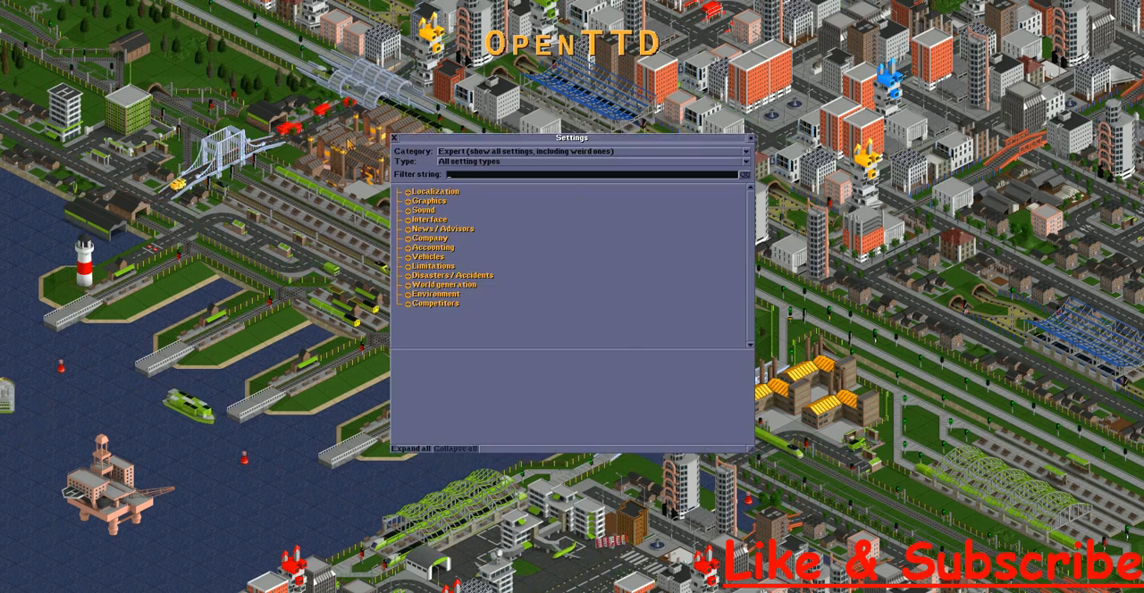
click(402, 137)
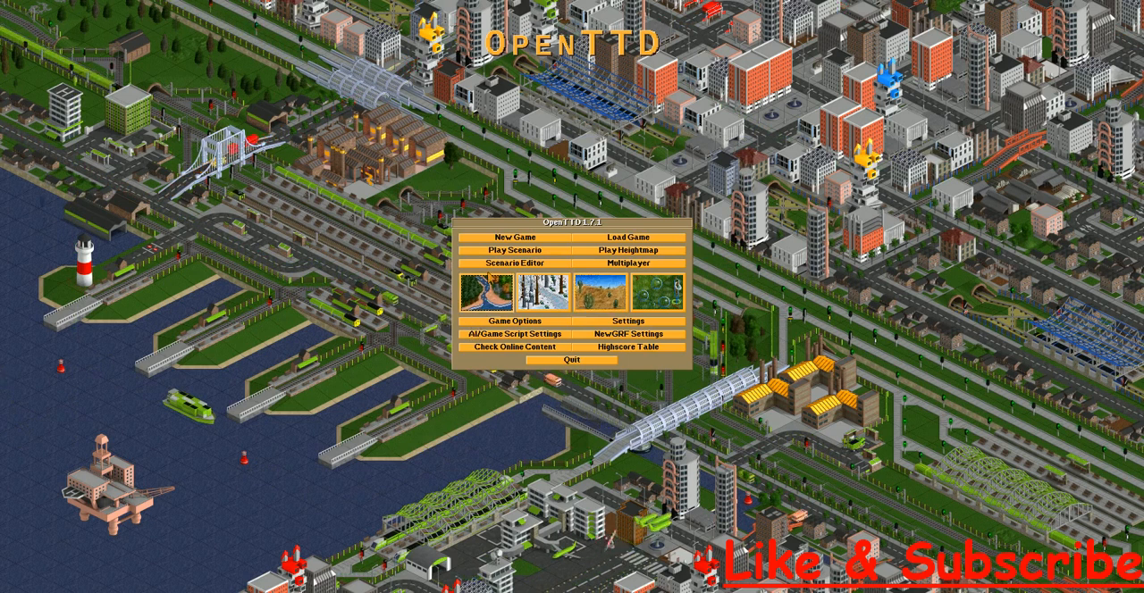
View the saved-game list, then bring up the online content catalogue.
click(522, 238)
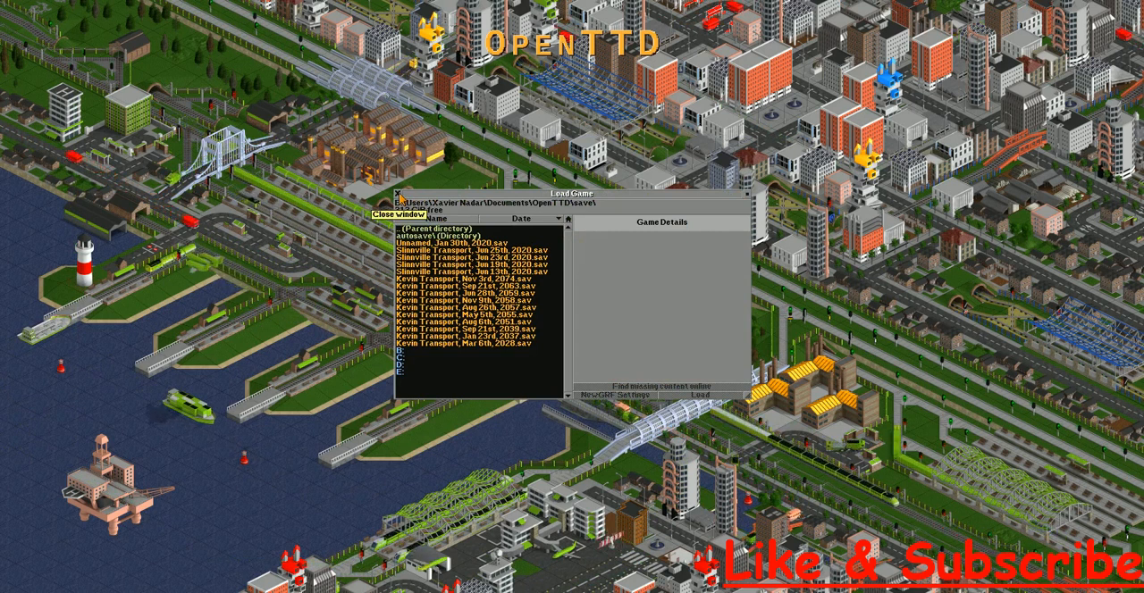
click(378, 205)
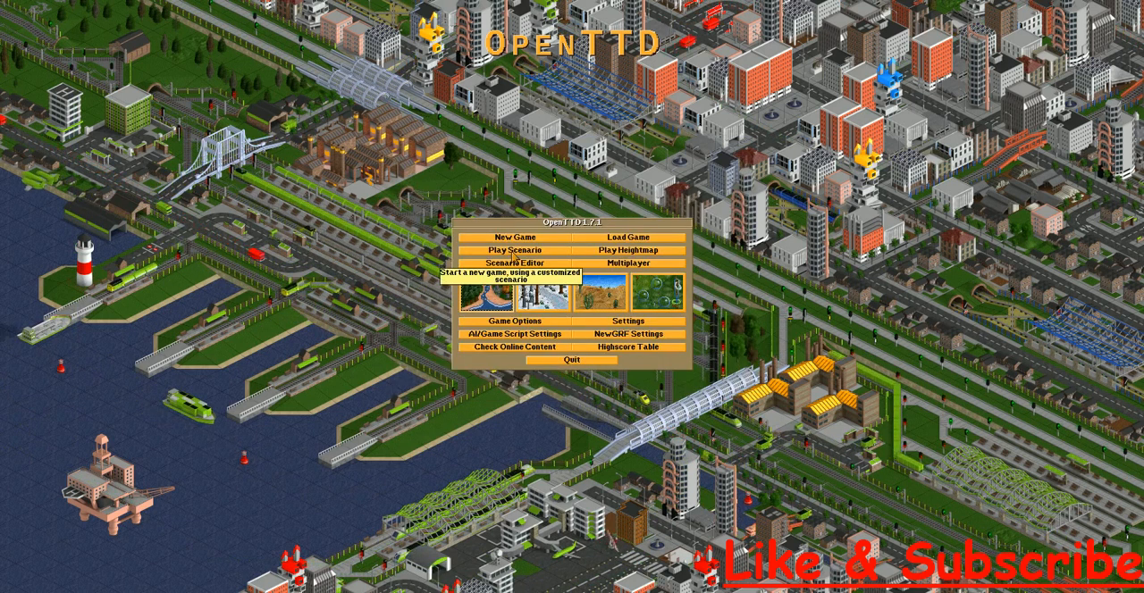
click(519, 251)
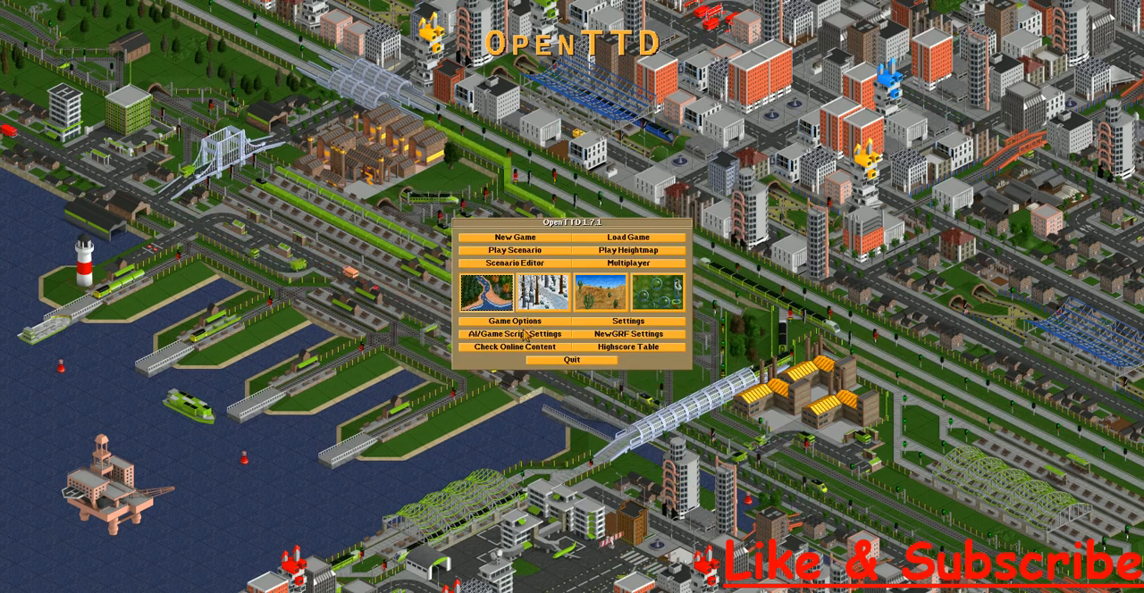
click(511, 334)
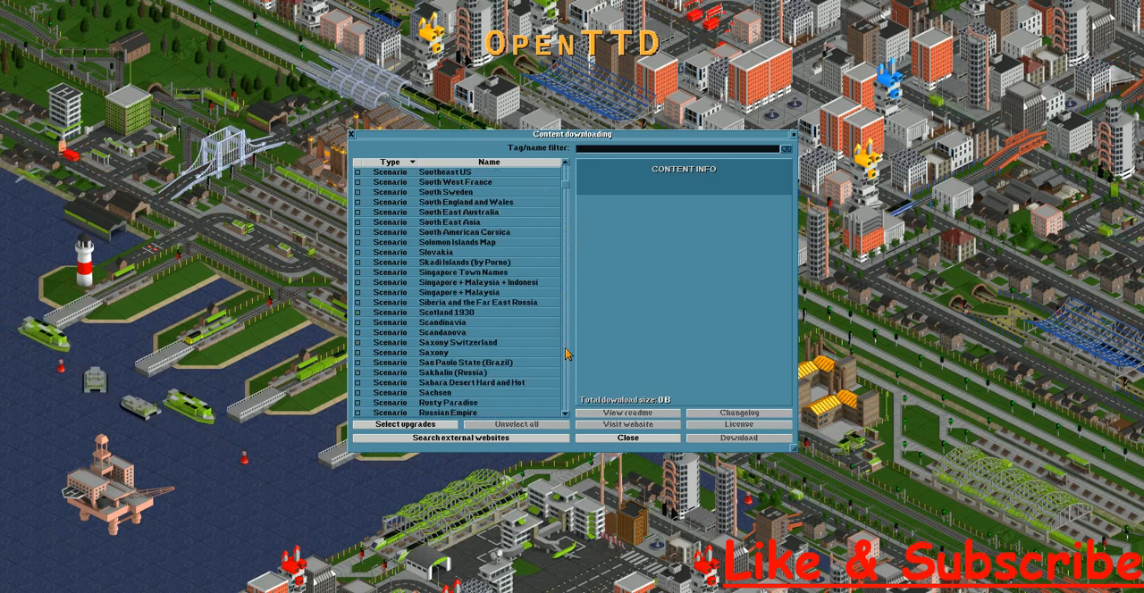
Scroll through scenarios, NewGRFs, heightmaps, AIs and base sets, then close the content browser.
scroll(down, 3)
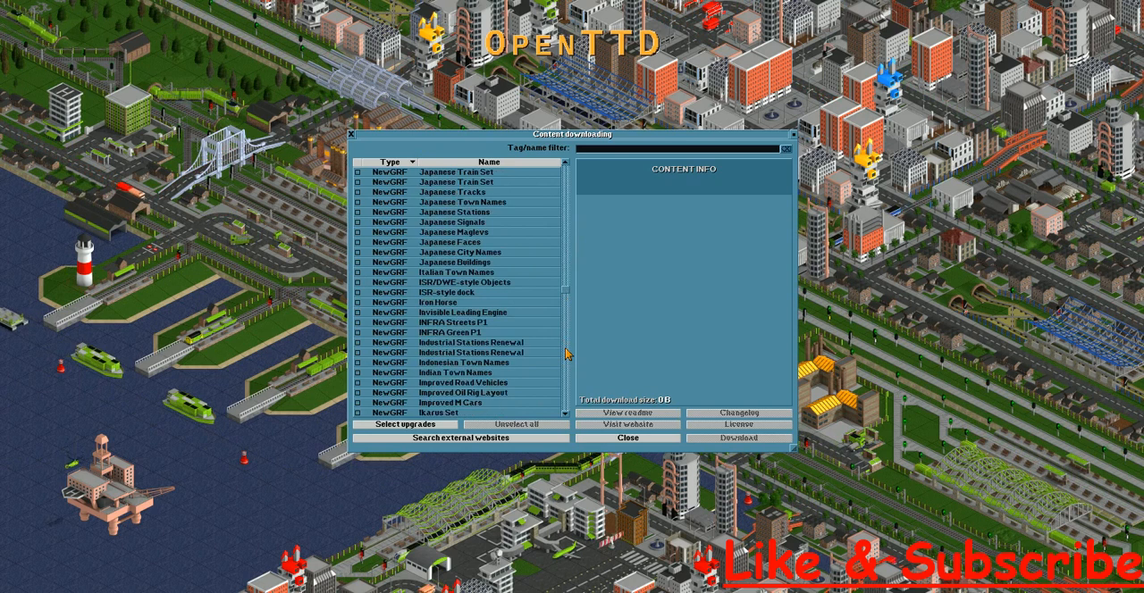
scroll(down, 3)
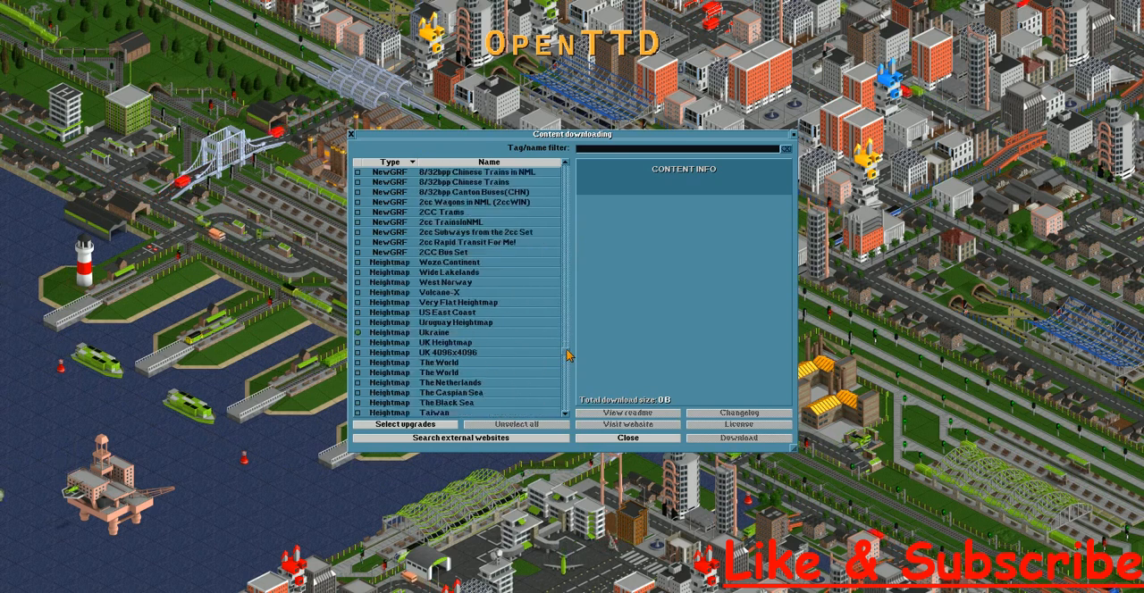
scroll(down, 3)
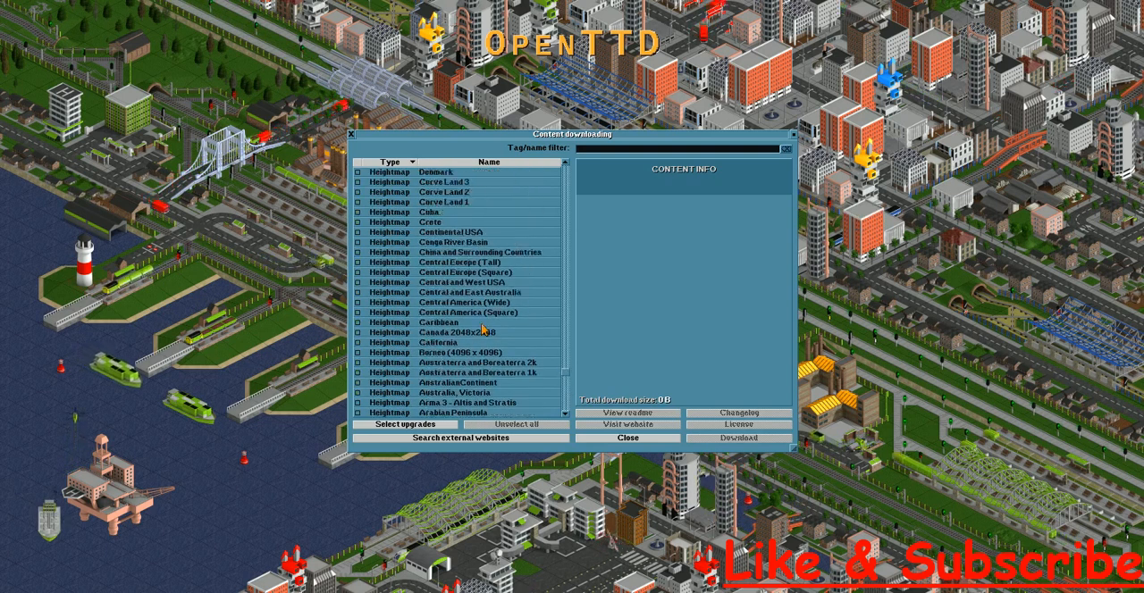
scroll(down, 3)
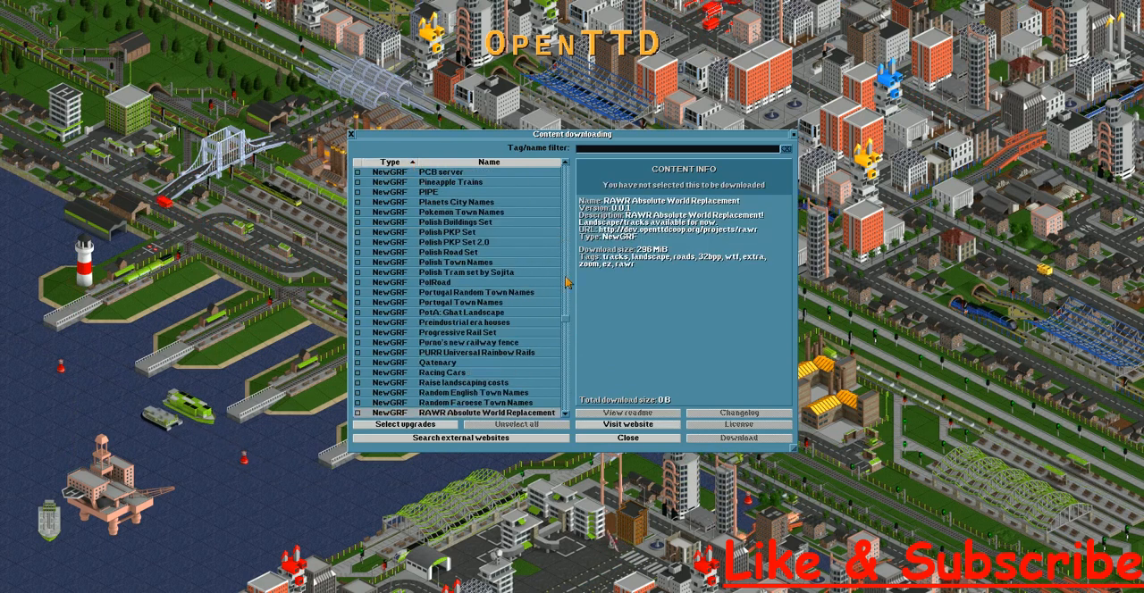
scroll(down, 3)
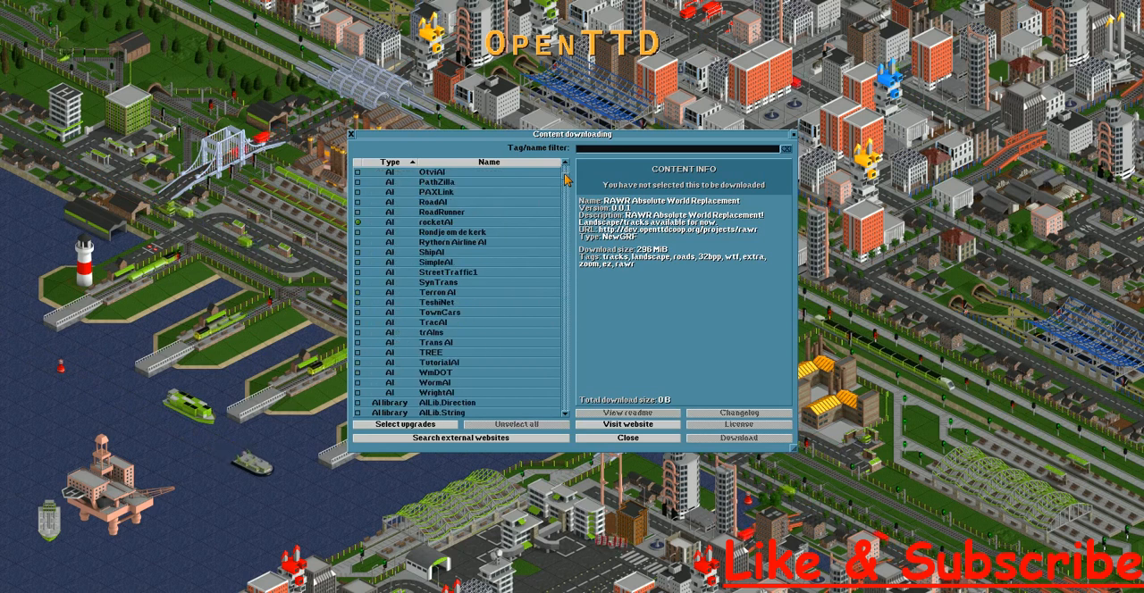
scroll(down, 3)
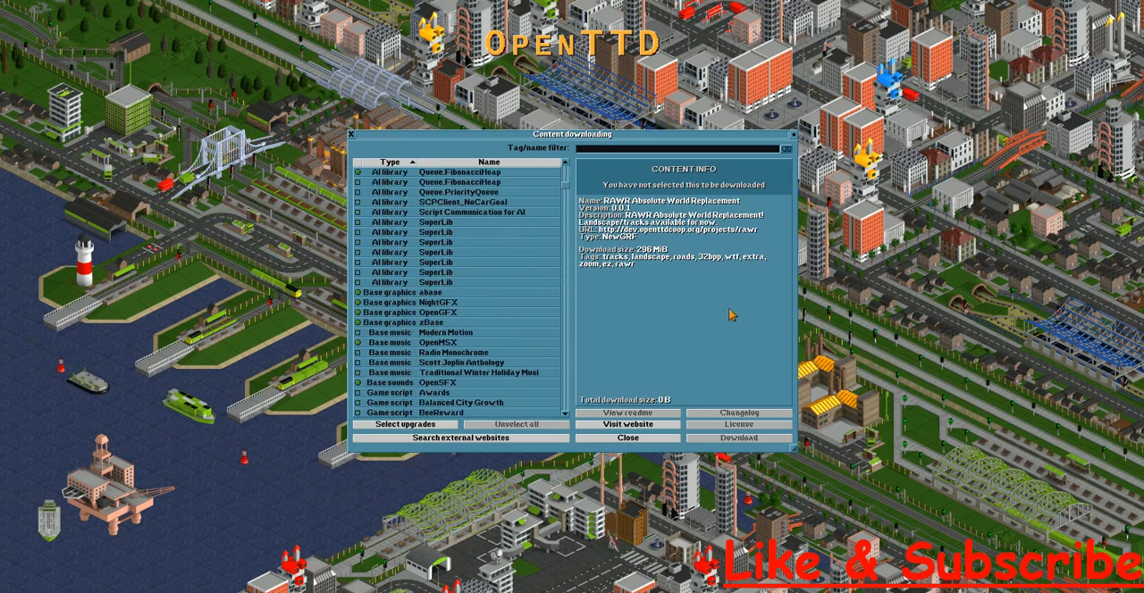
mouse_move(458, 312)
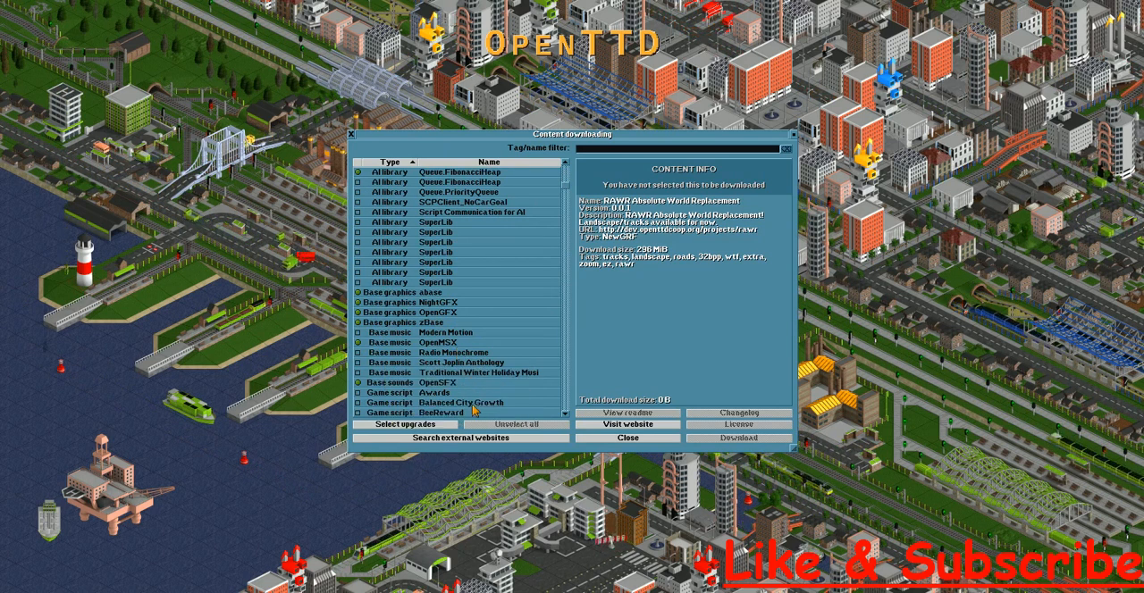
click(626, 438)
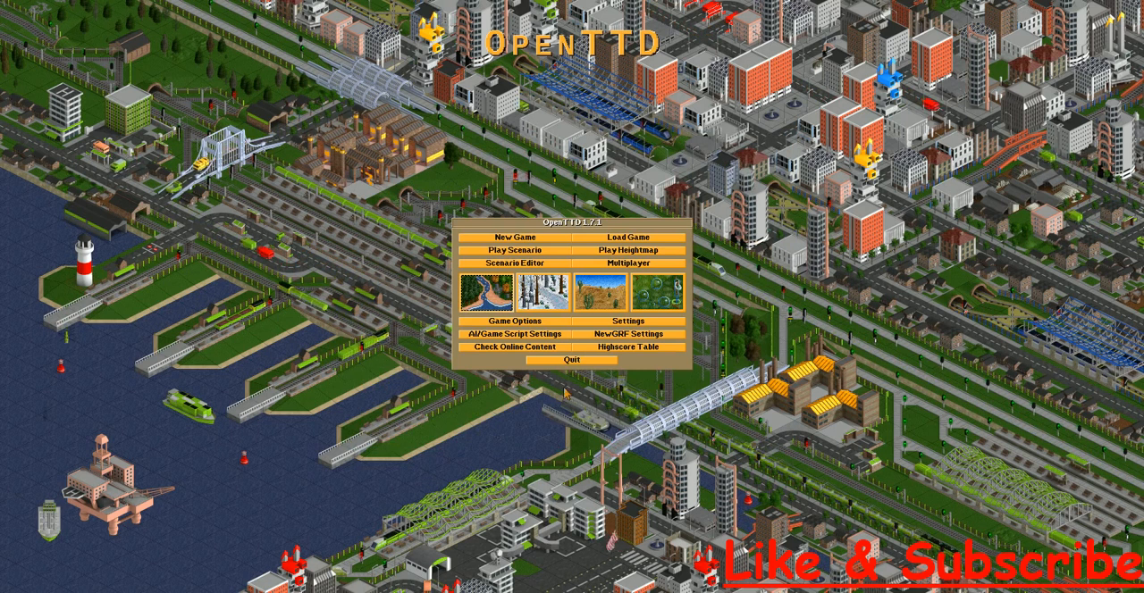
In Game Options, check the sound sets, replace zBase with OpenGFX graphics, and close.
click(496, 320)
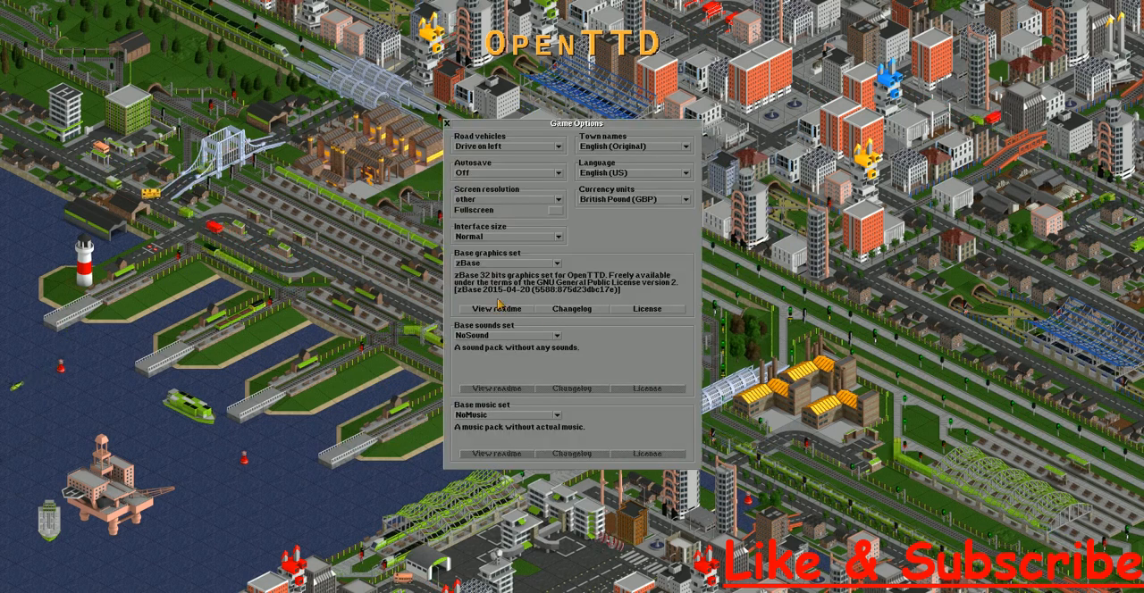
click(558, 336)
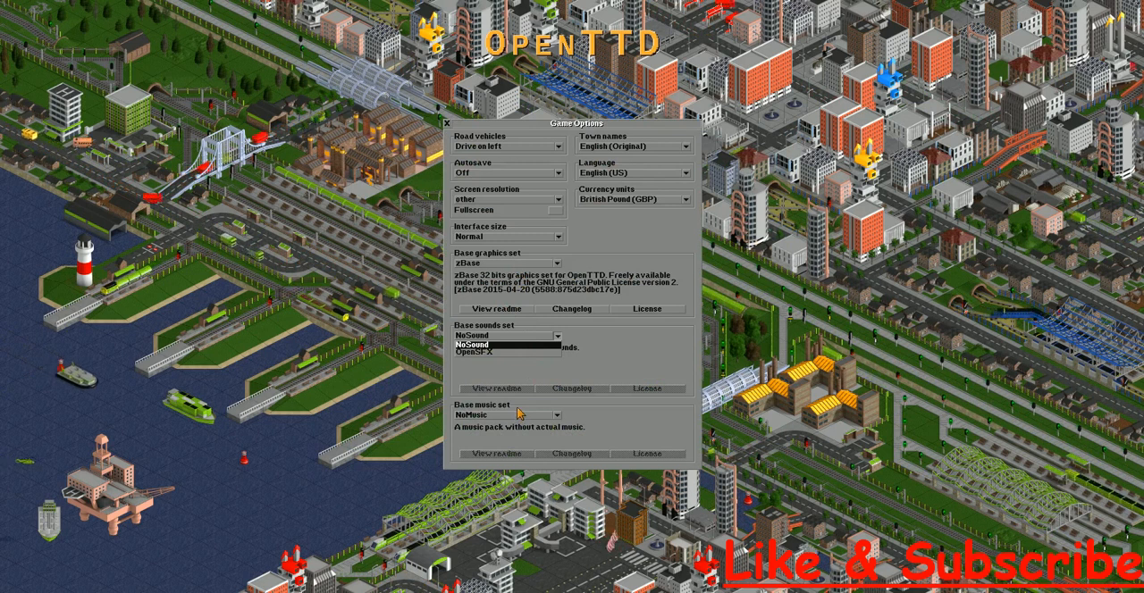
click(510, 415)
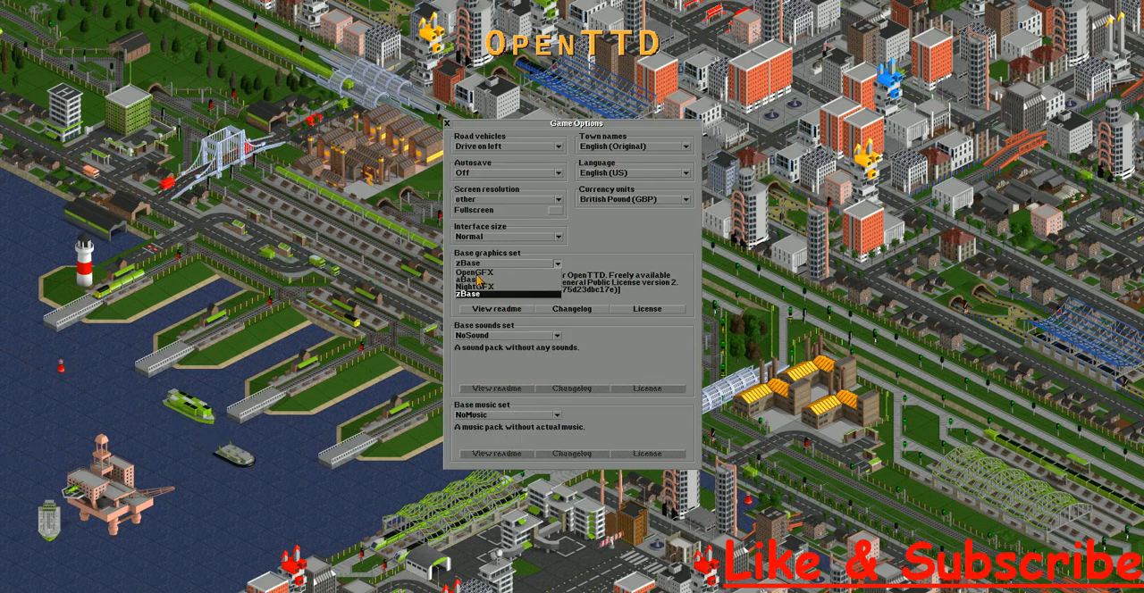
click(473, 272)
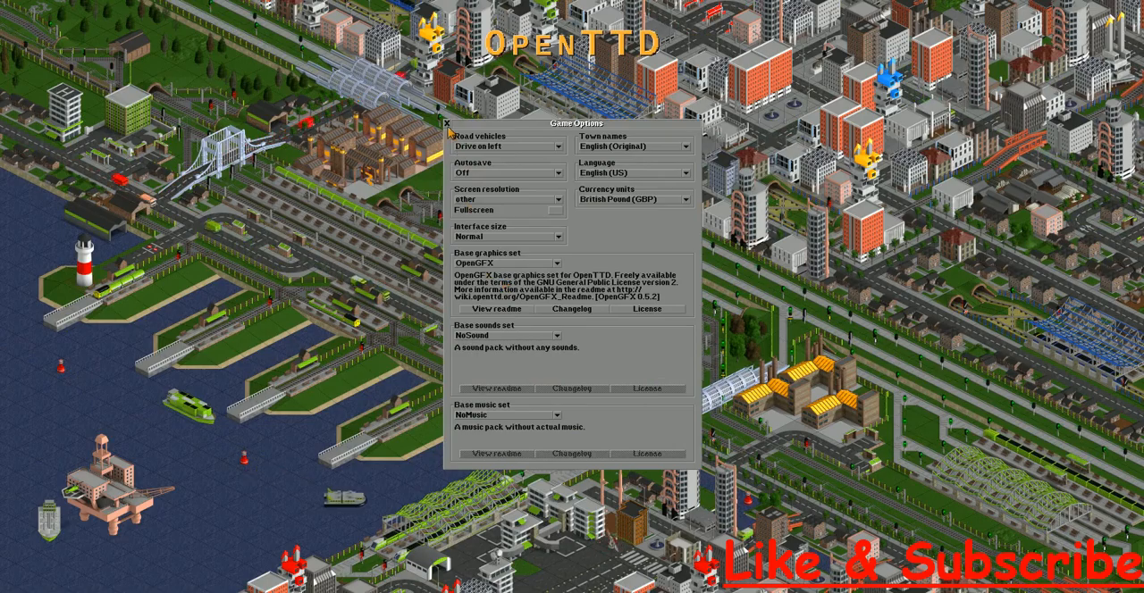
click(447, 122)
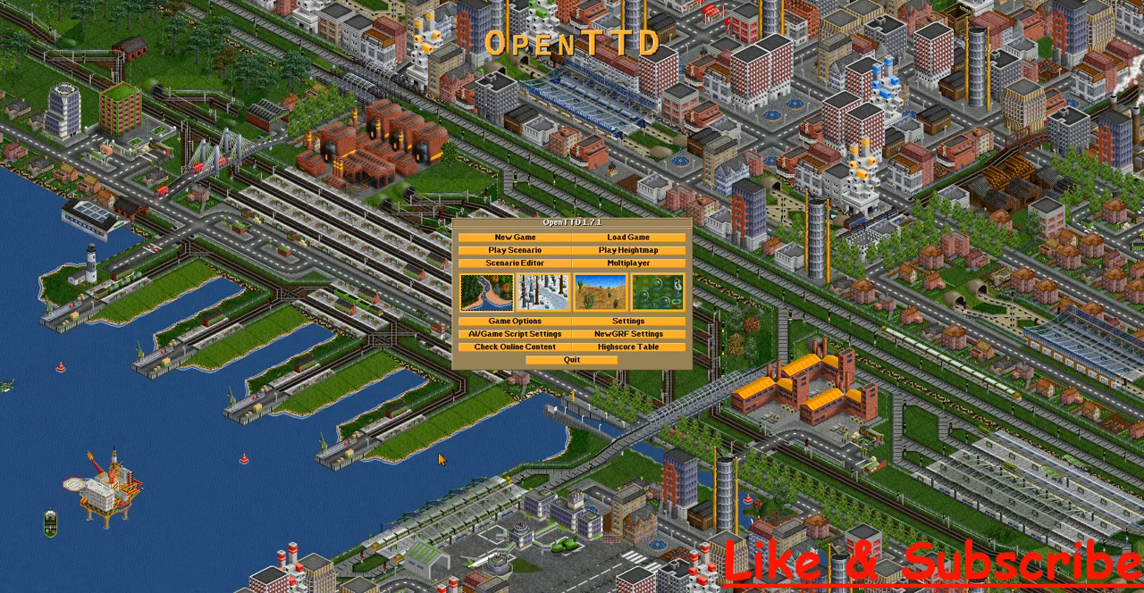
mouse_move(574, 361)
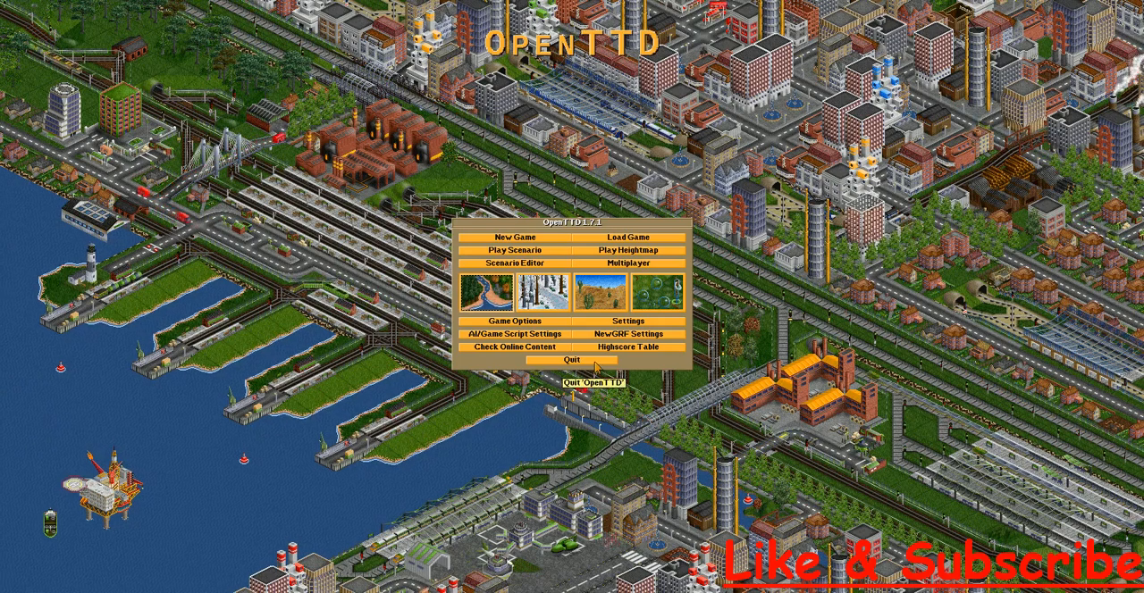